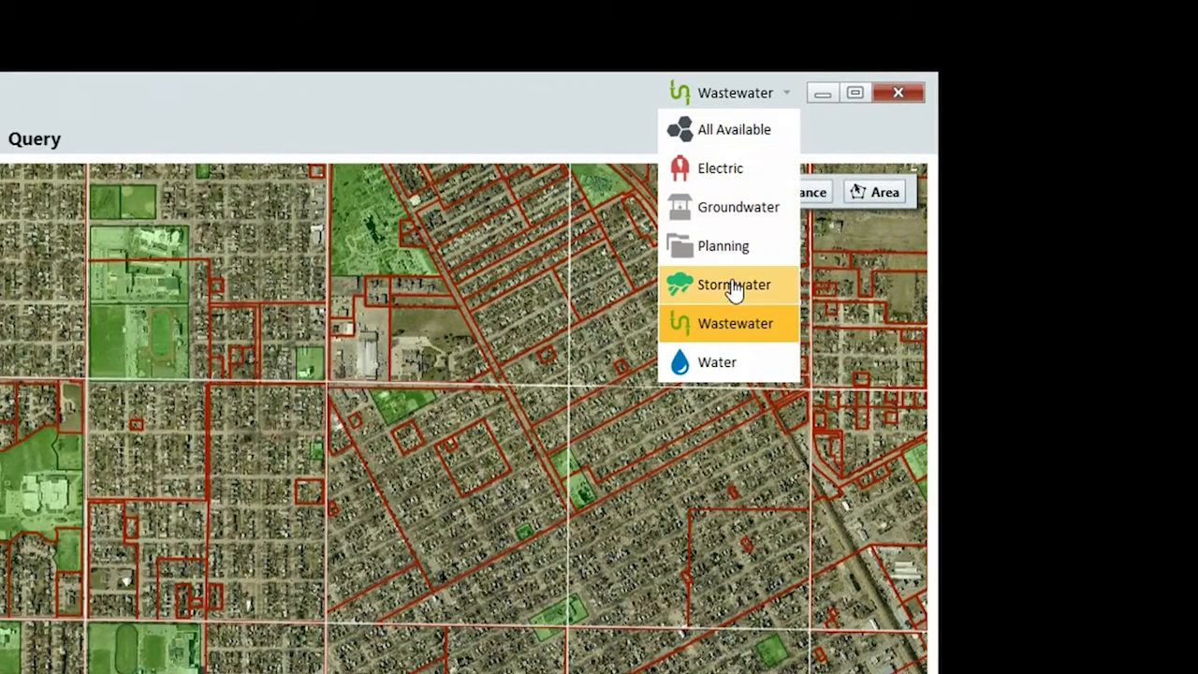
Switch to the Stormwater data set and toggle the Catchments layer off and back on
click(733, 284)
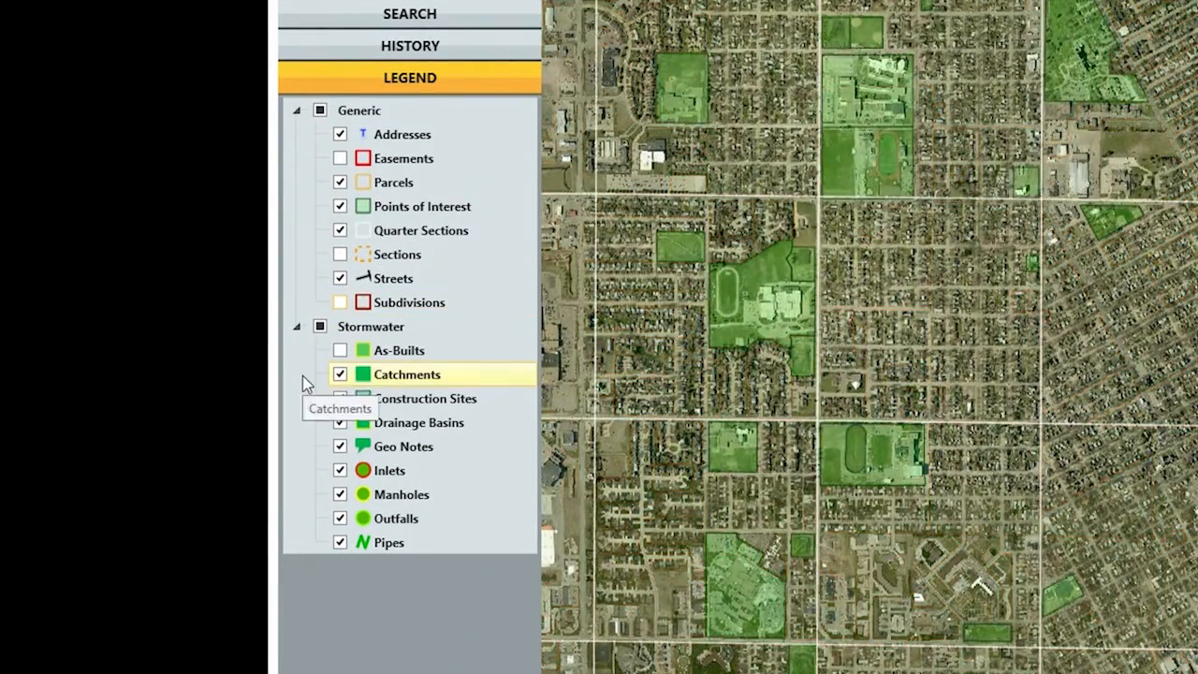
click(341, 375)
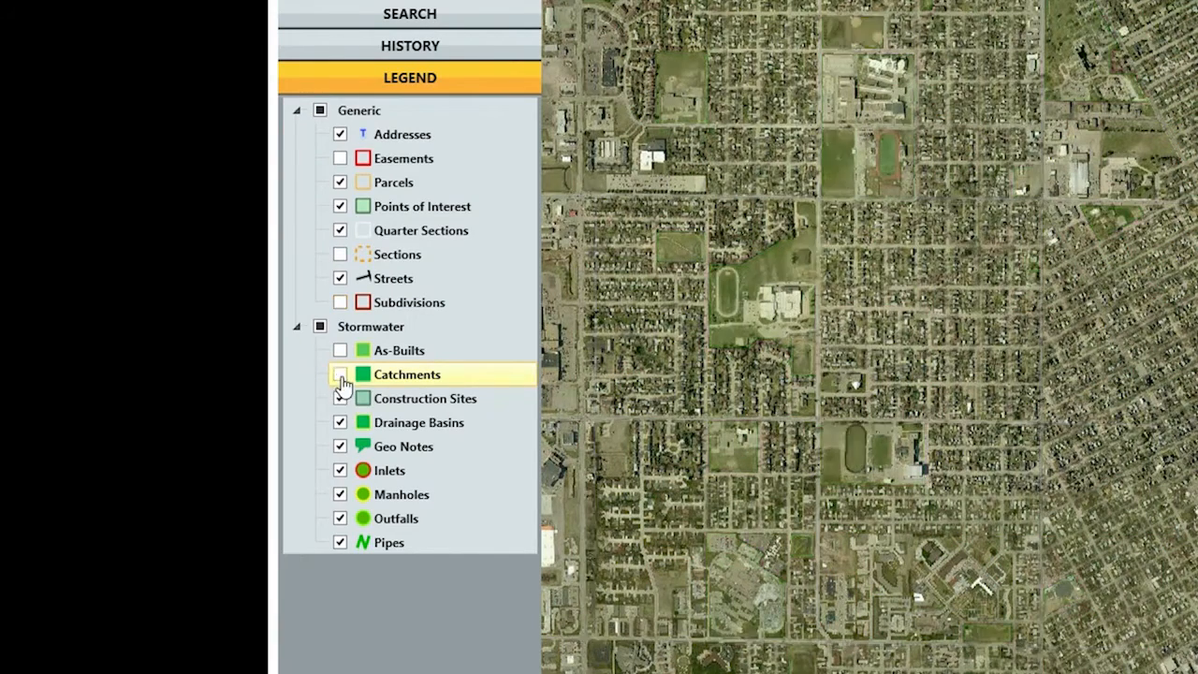
click(341, 374)
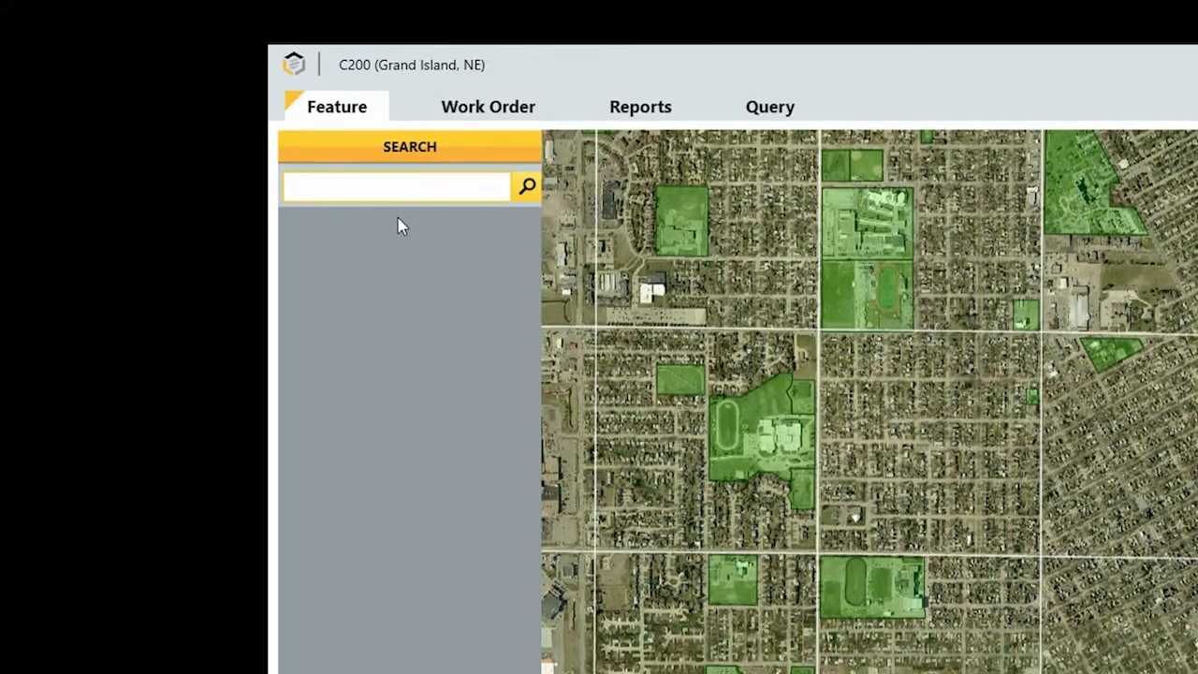
Search for D7-4001 and open the stormwater manhole's summary record
text(D7-4001)
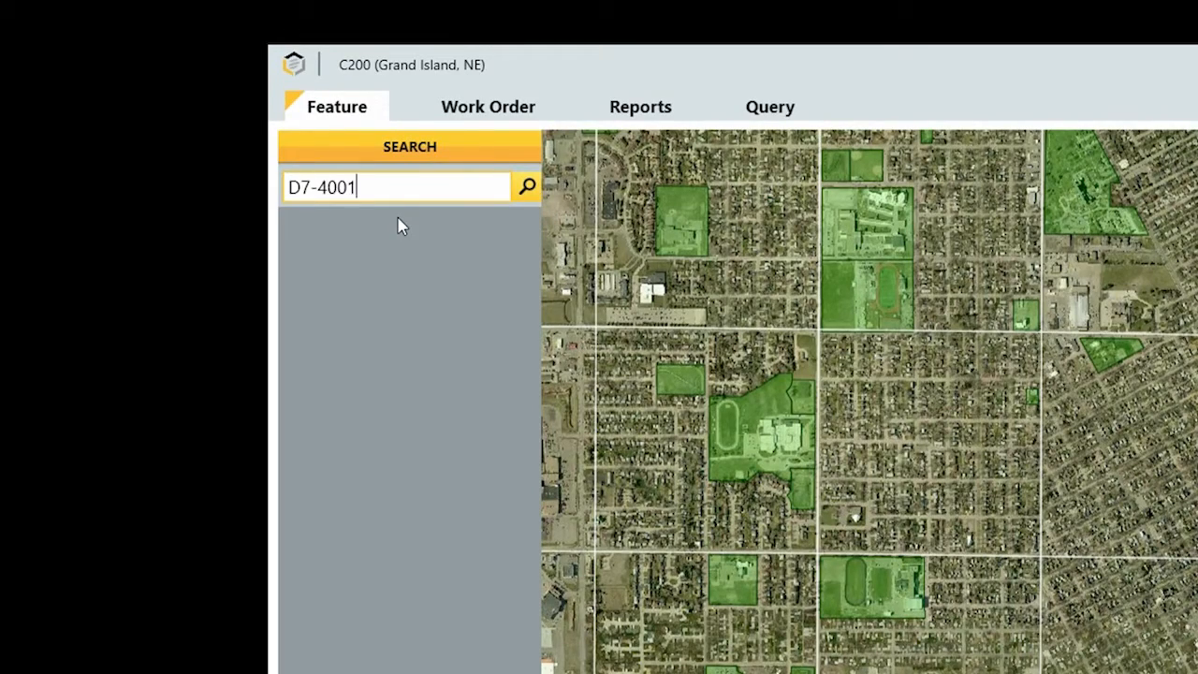
click(526, 185)
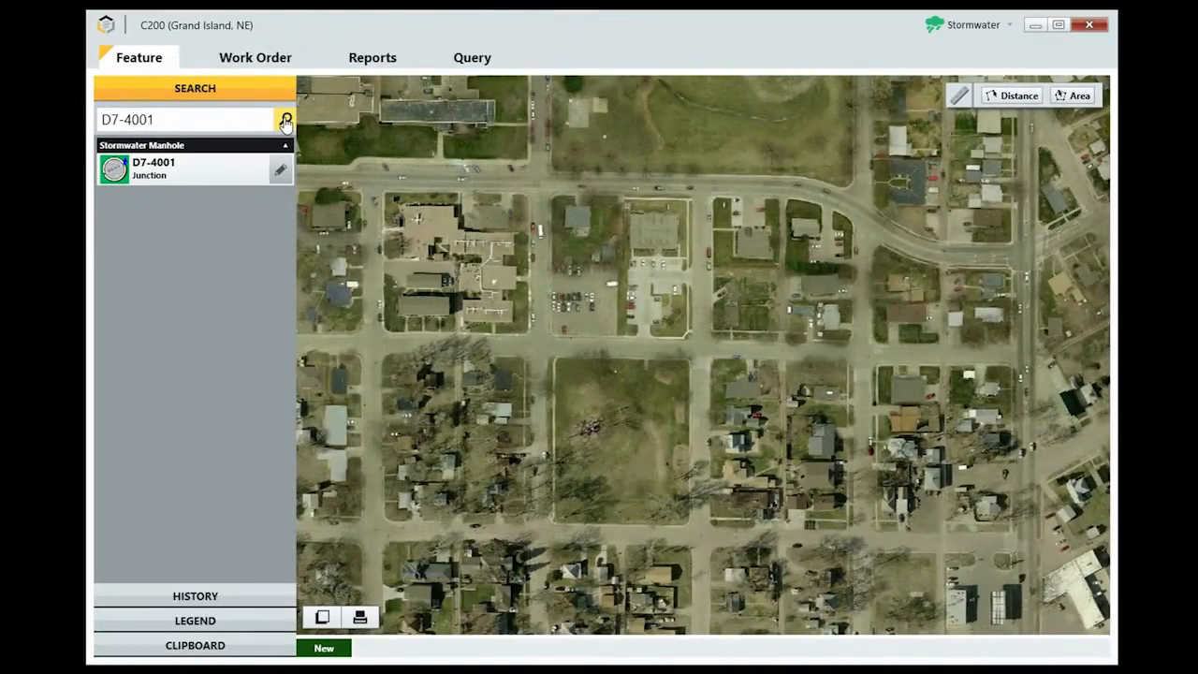
click(284, 119)
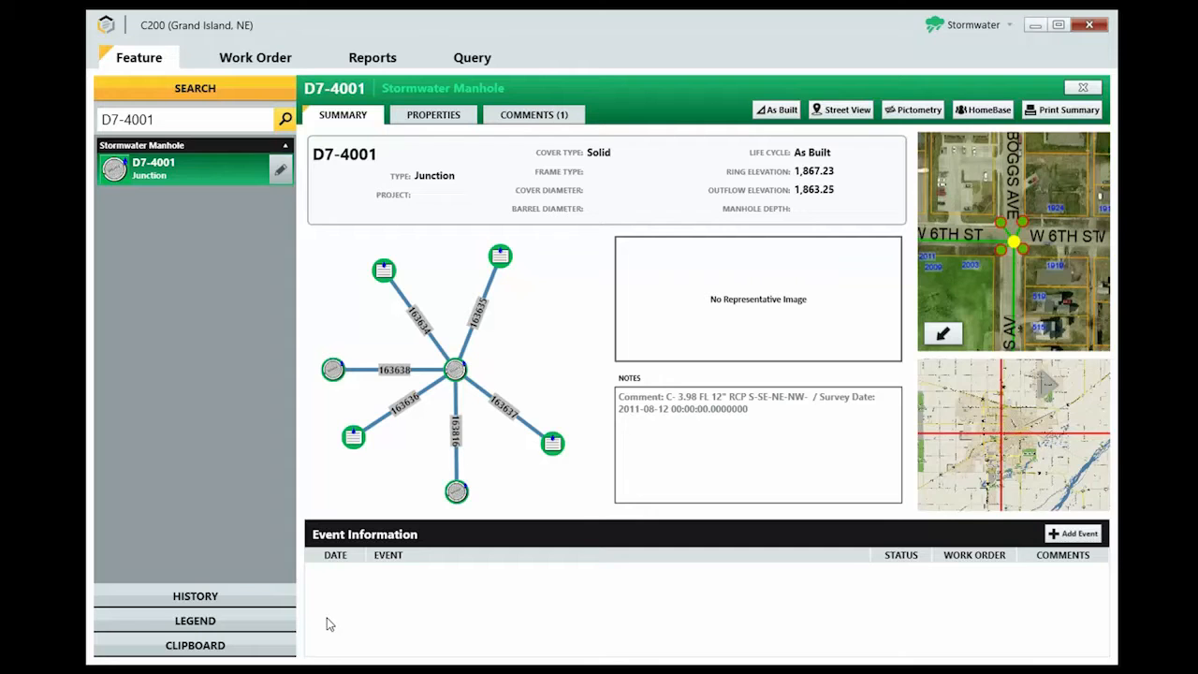
mouse_move(1030, 566)
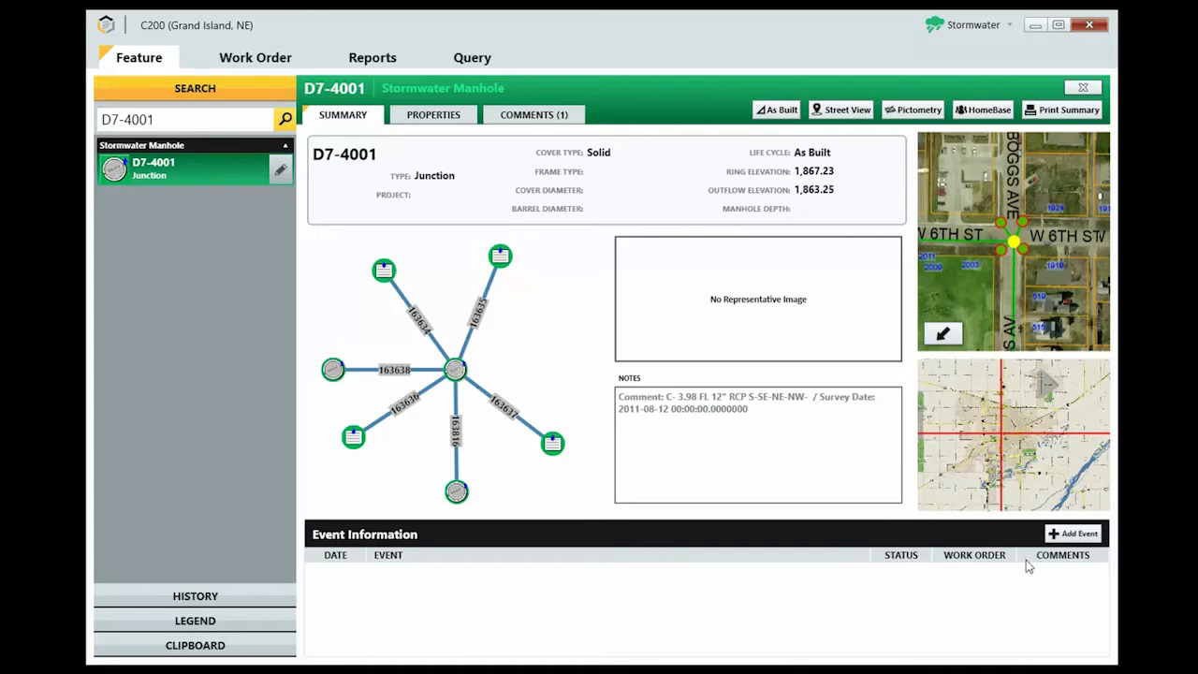
Add a new Inspection event to manhole D7-4001 and save it
click(1074, 532)
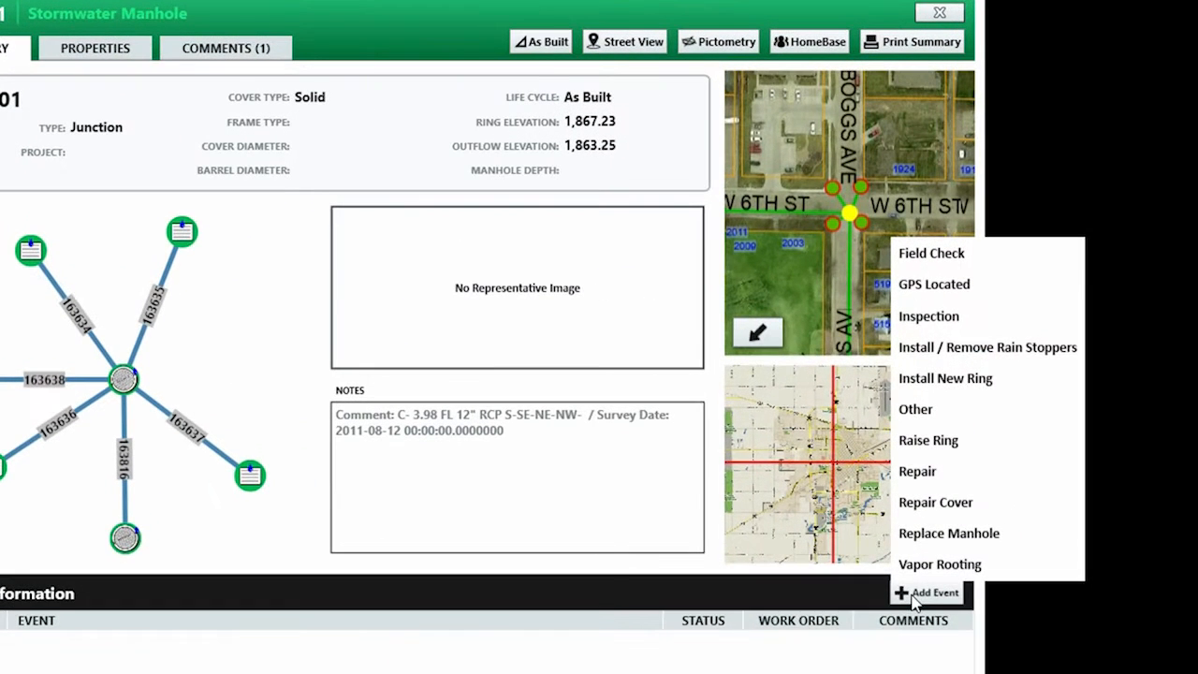
mouse_move(939, 325)
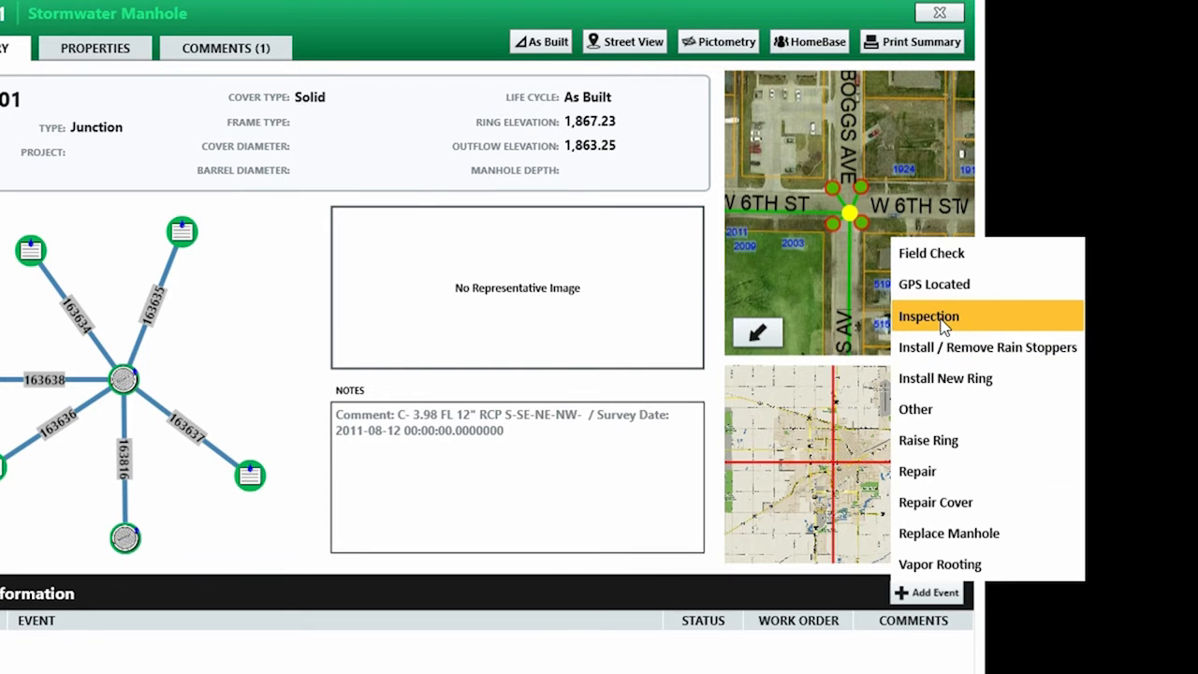
click(928, 314)
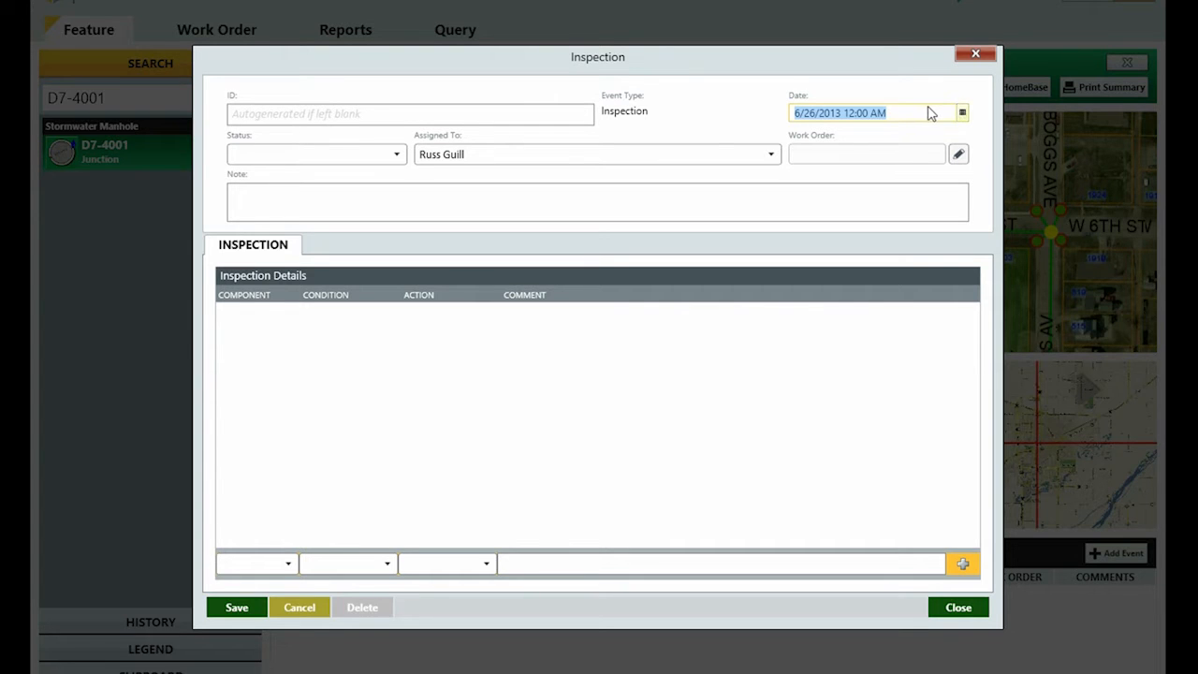
click(962, 112)
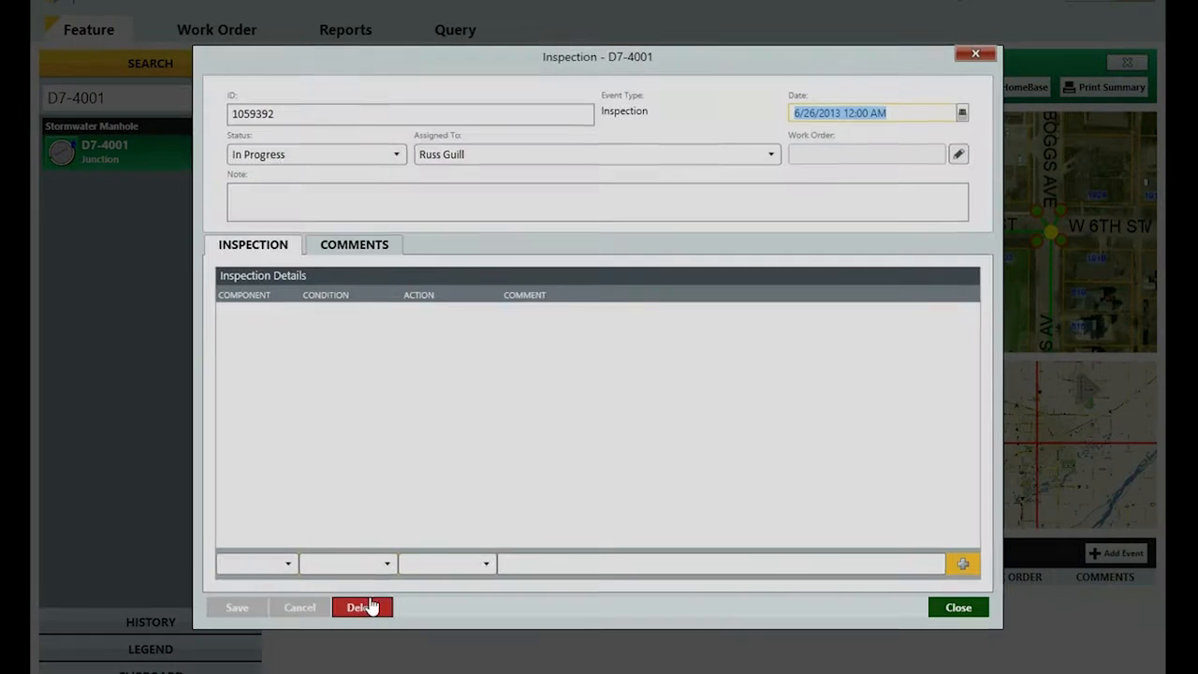
Mark the inspection Complete with a Flange/Satisfactory/No Action row and comment 'Looks good. No repair needed.', then save
click(395, 153)
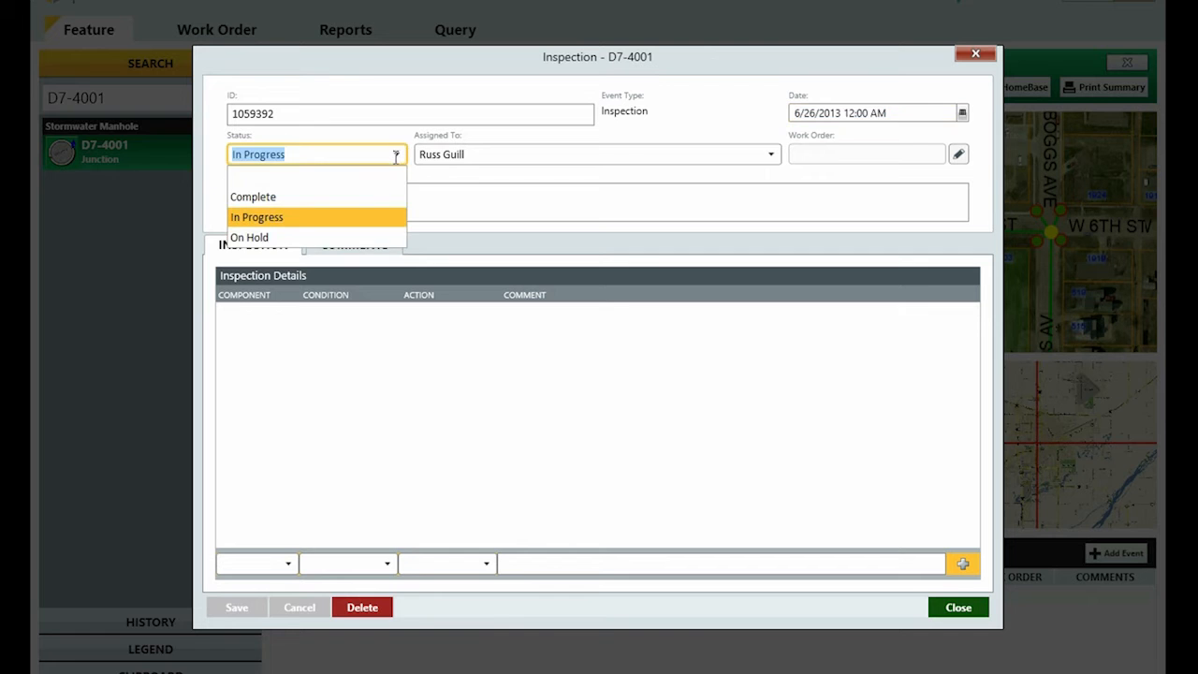
click(253, 197)
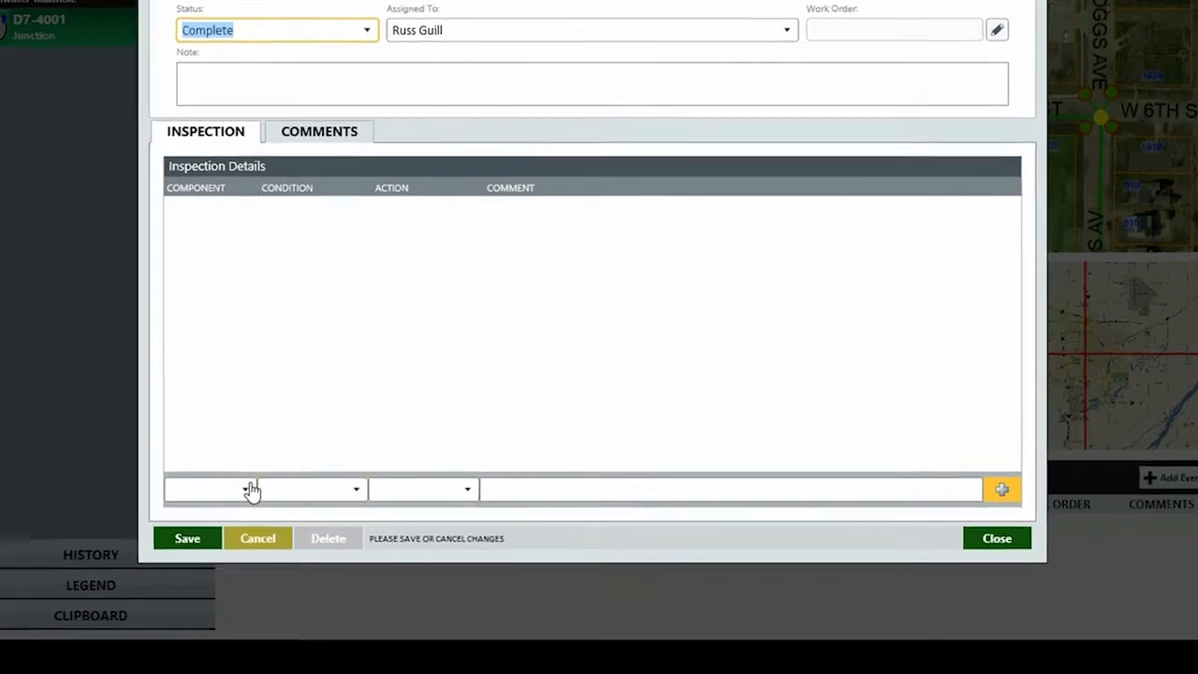
click(262, 489)
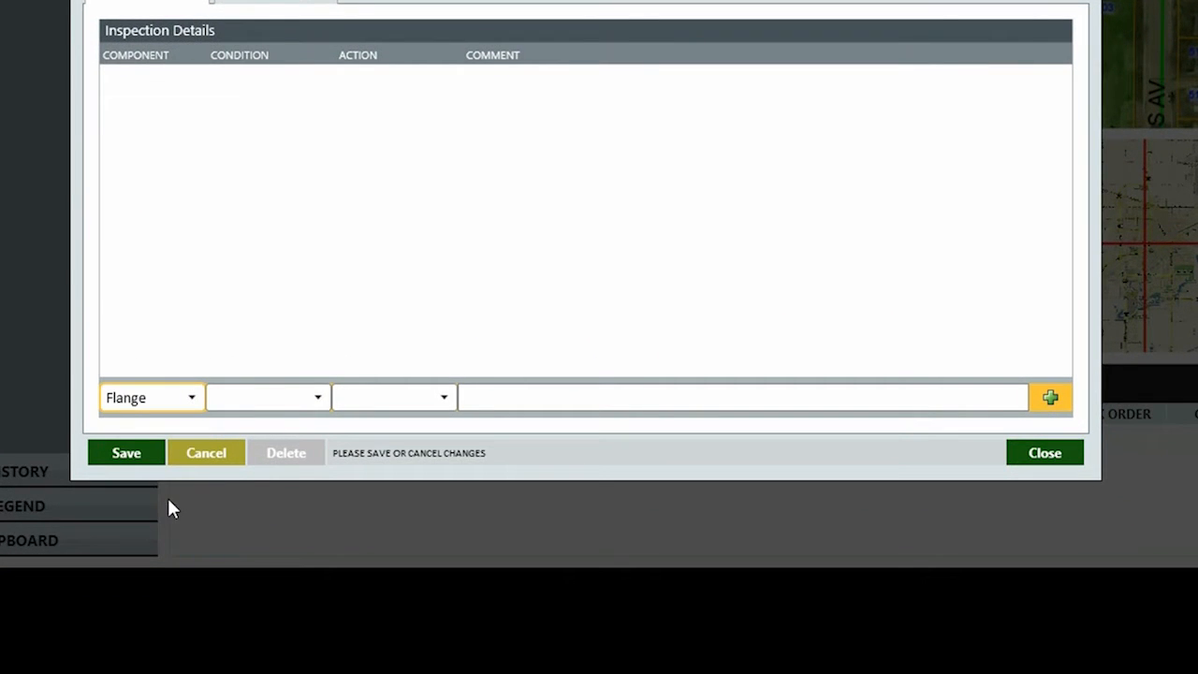
click(266, 397)
text(Look)
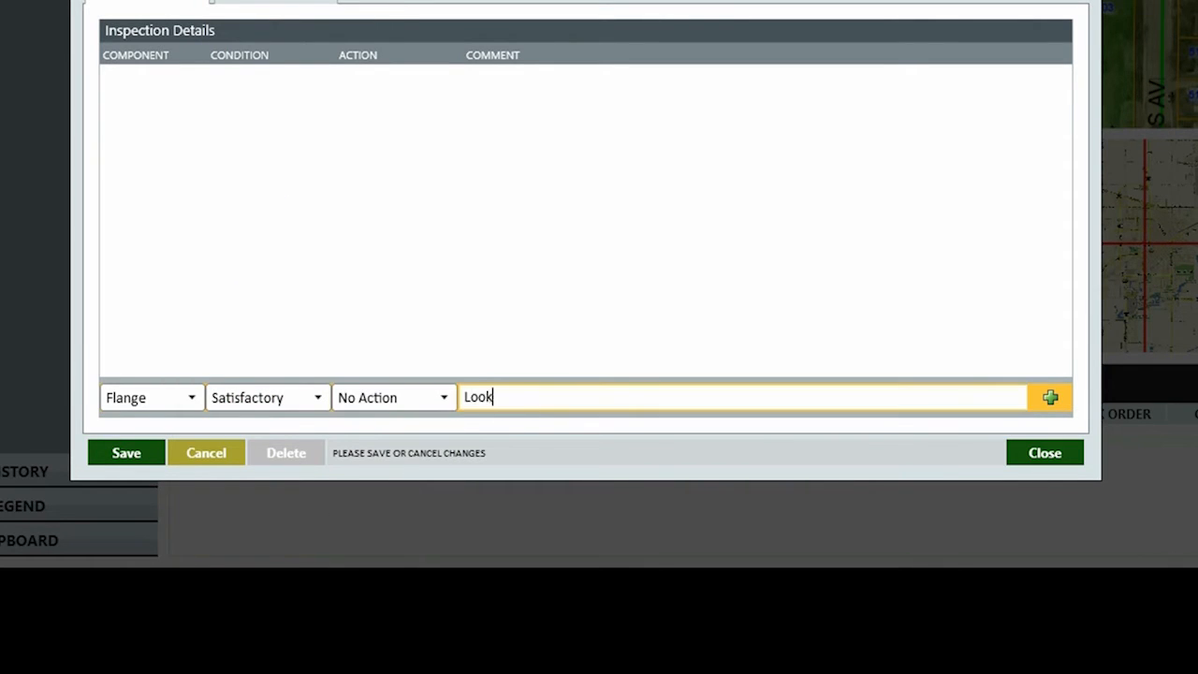
text(s good. No r)
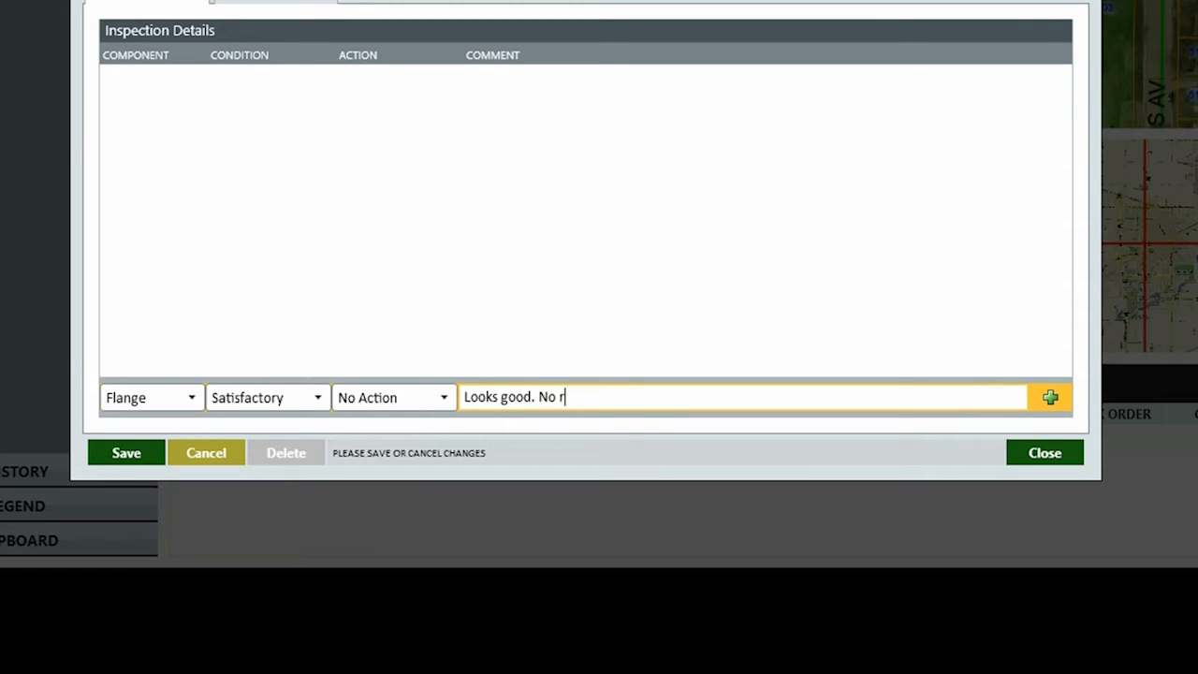
text(epair needed.)
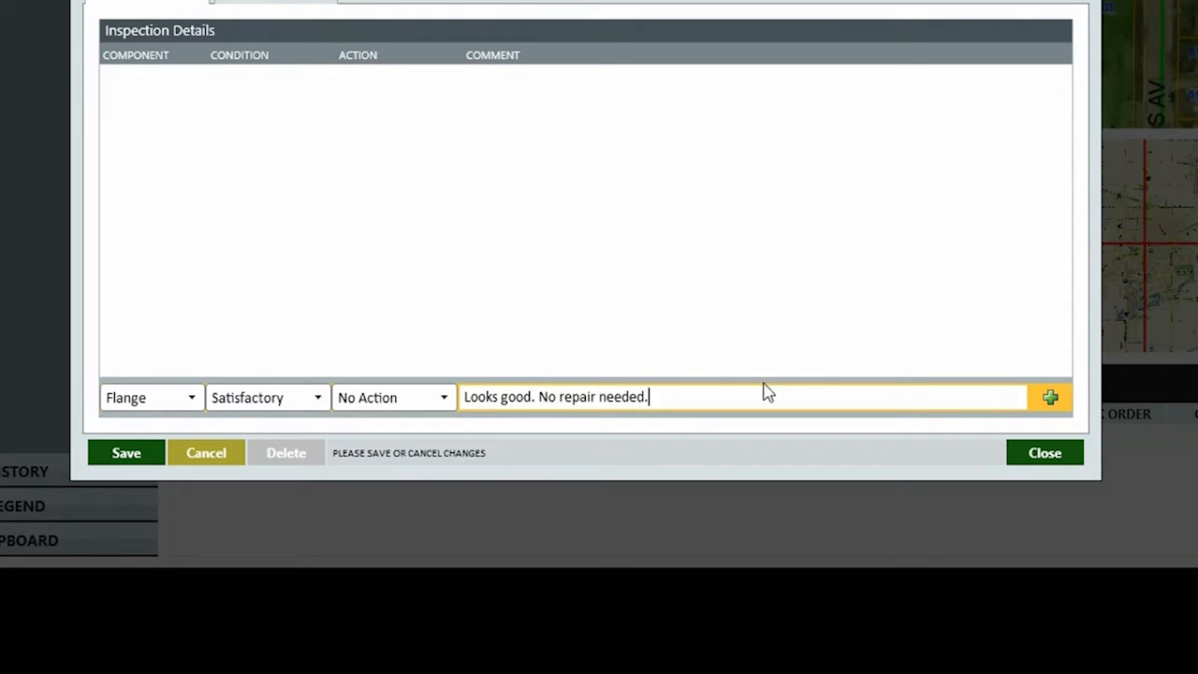
click(1048, 397)
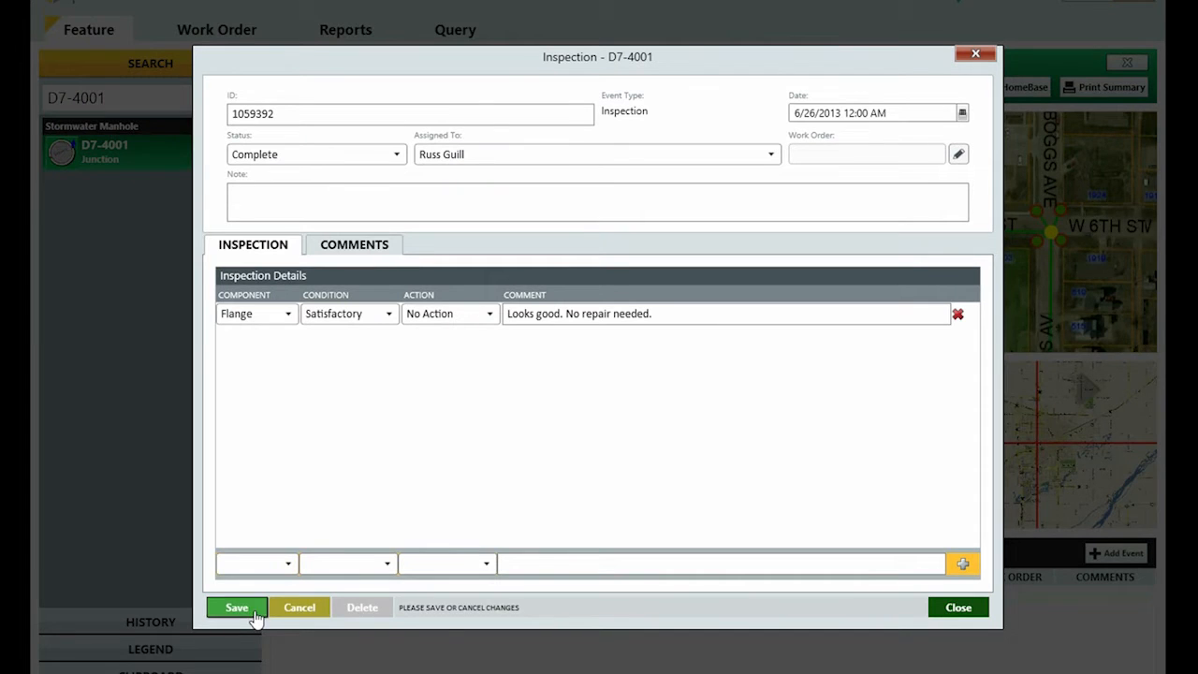
click(236, 607)
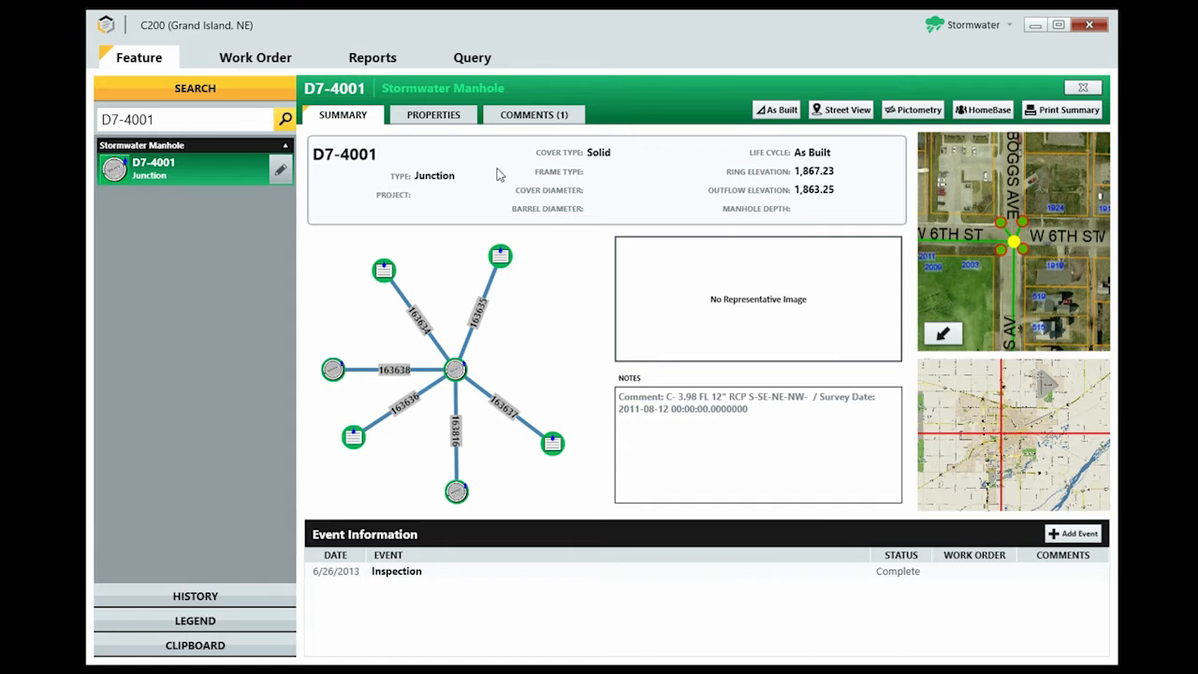
View the Properties of manhole D7-4001
click(434, 114)
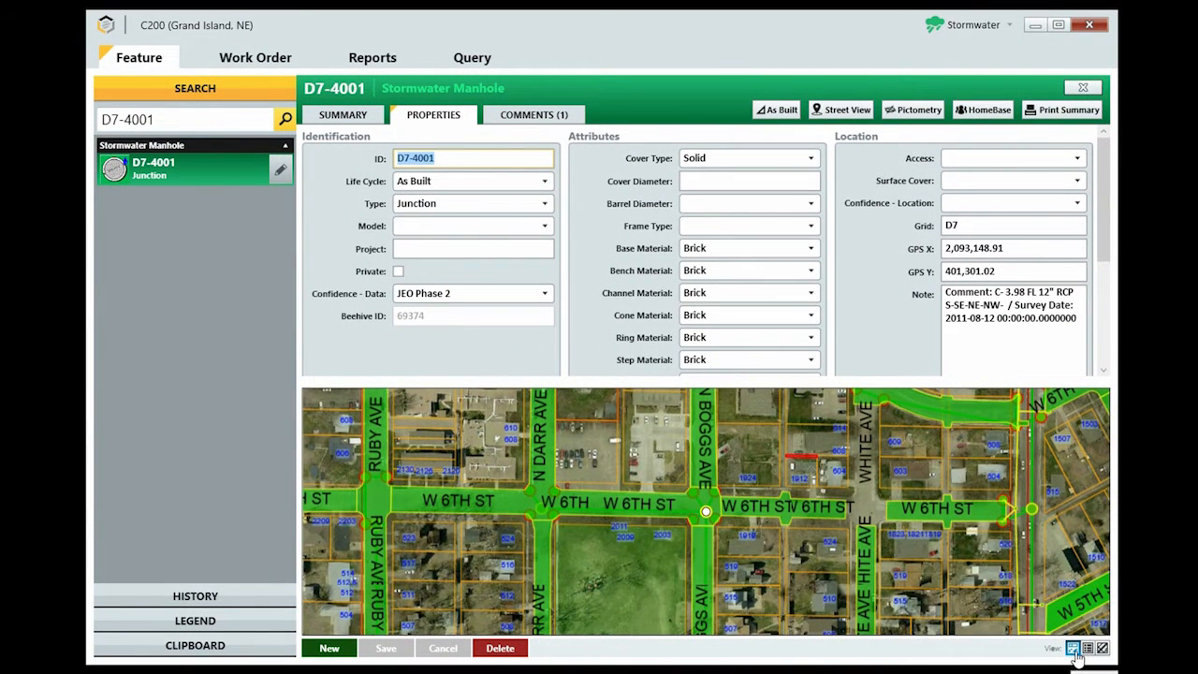
Close the D7-4001 record and switch the map to the Wastewater data set
click(1086, 648)
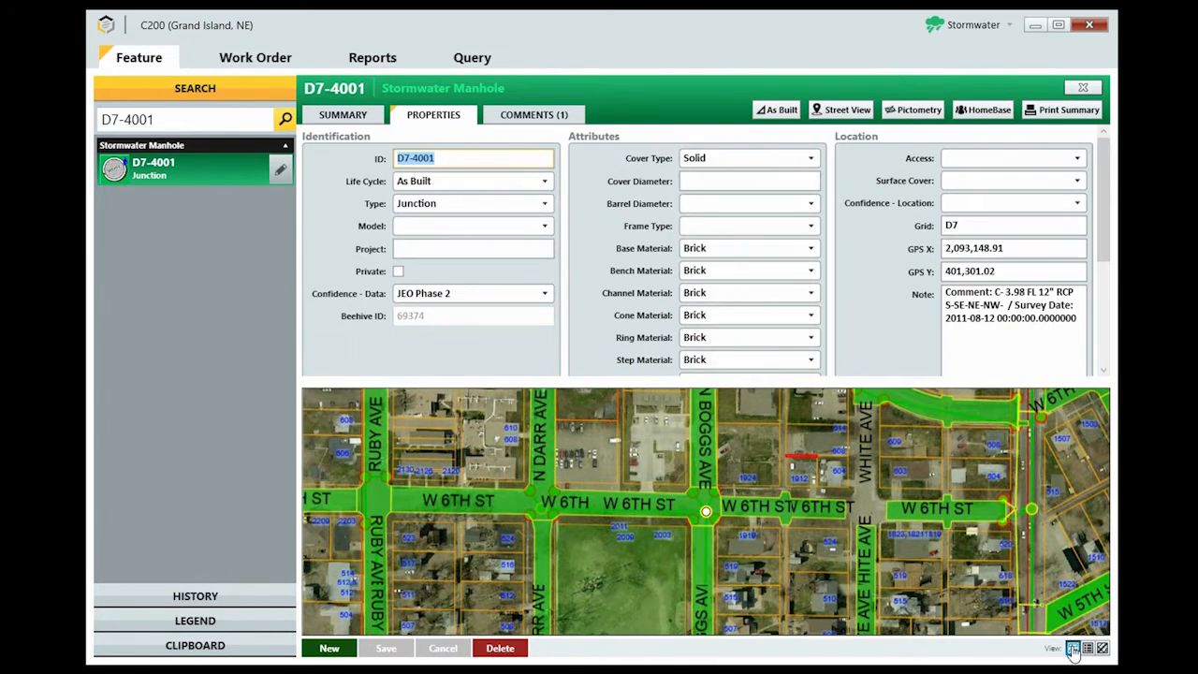
click(534, 114)
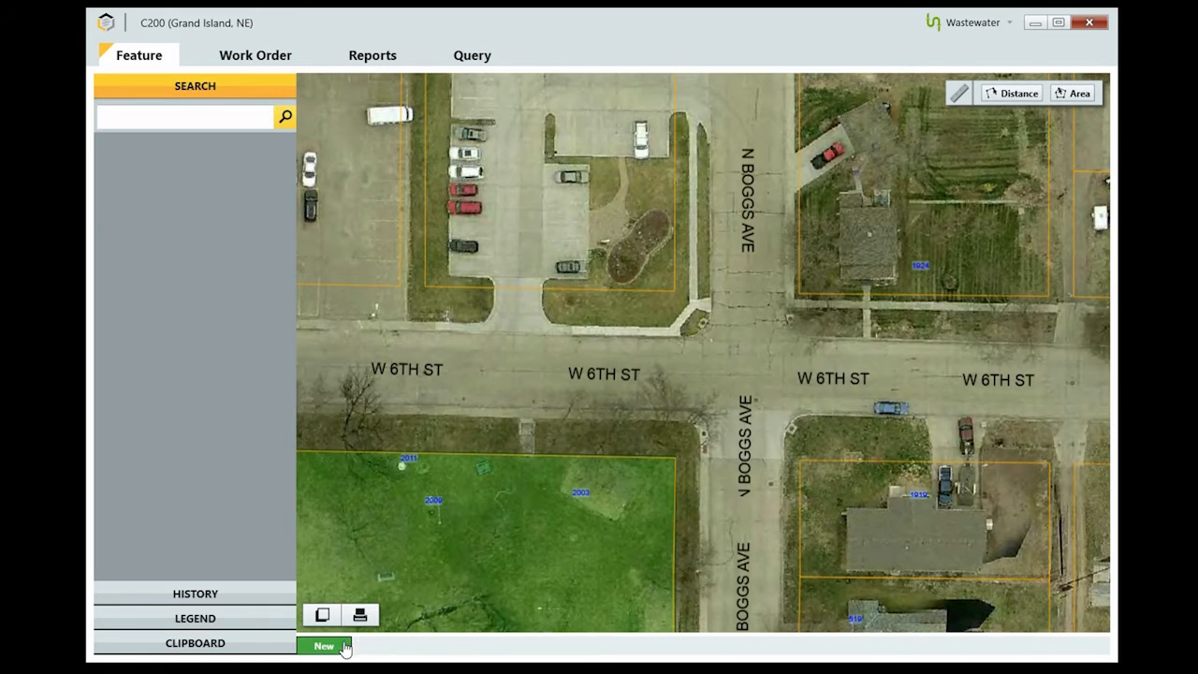
Create a new Wastewater Manhole with ID 27777, Construction Stage life cycle and STANDARD type, then close the form
click(324, 645)
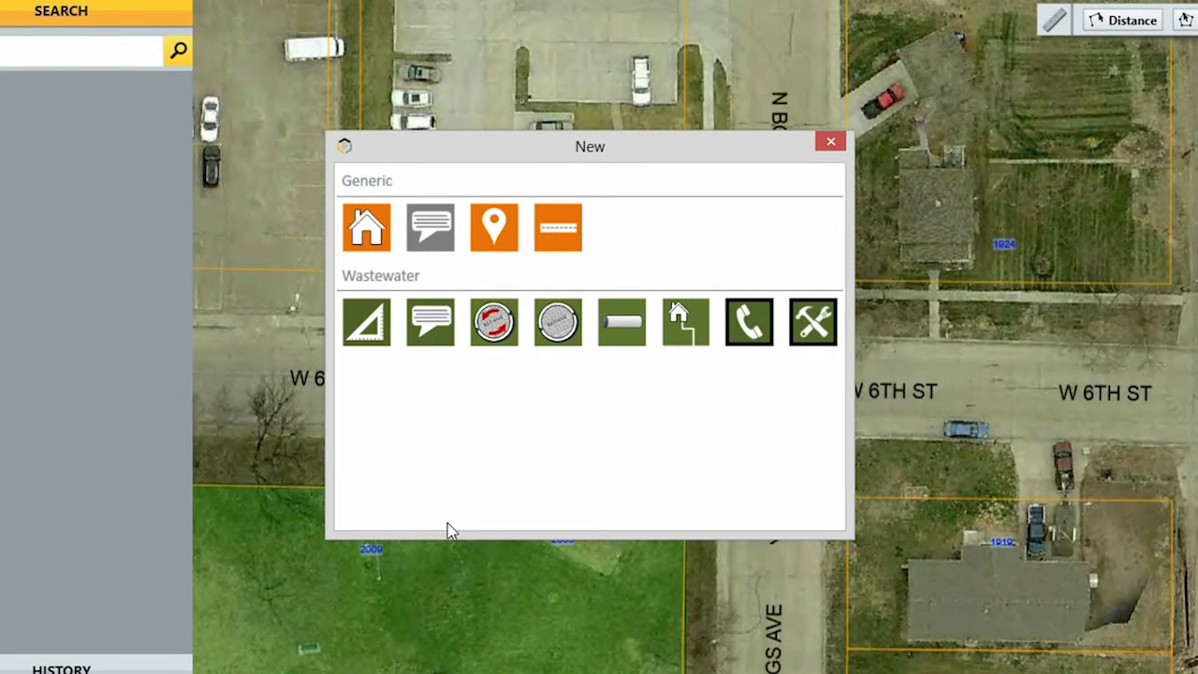
mouse_move(558, 322)
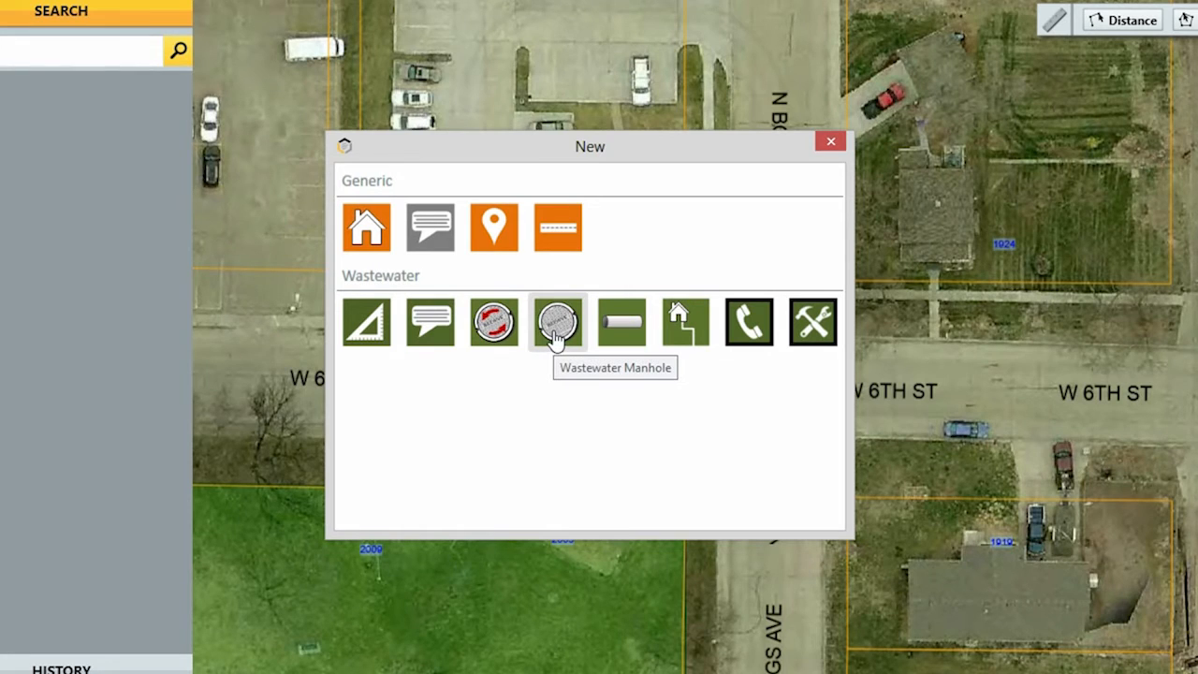
click(558, 322)
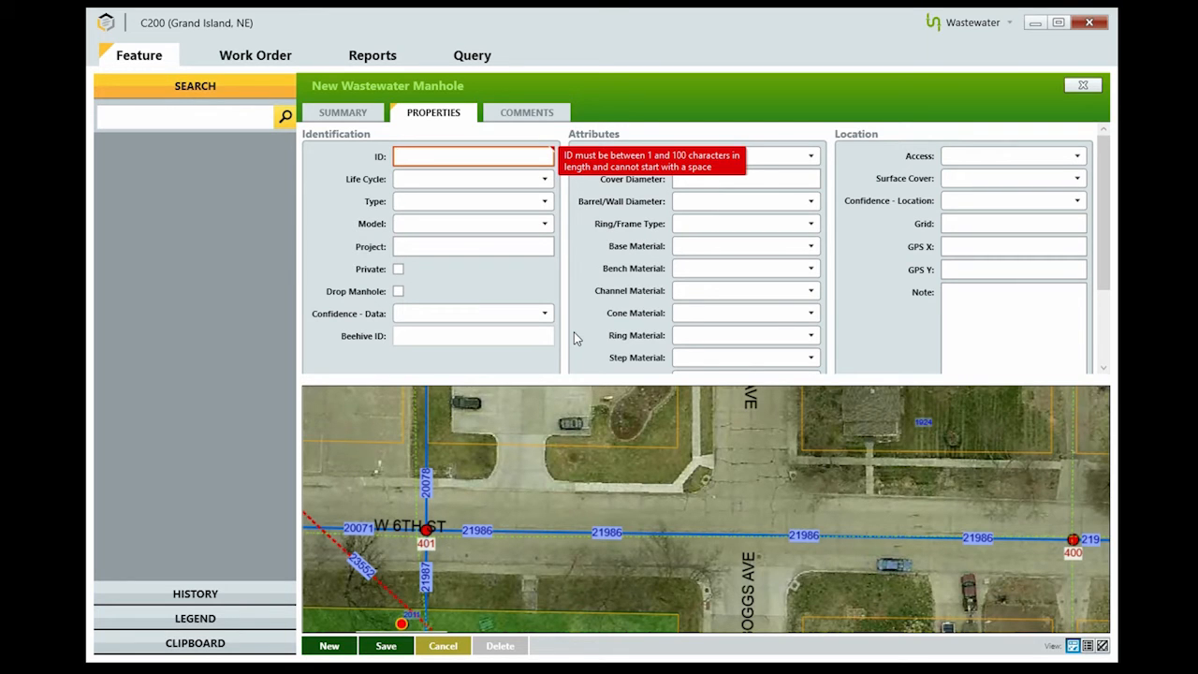
mouse_move(690, 541)
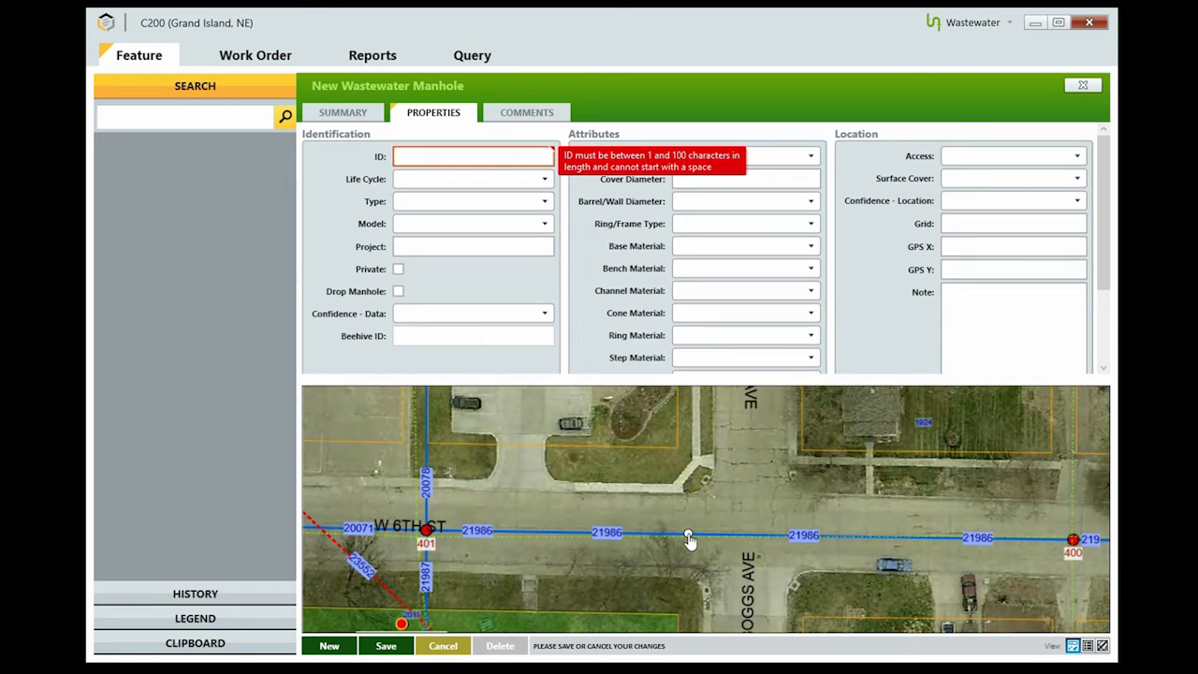
text(27777)
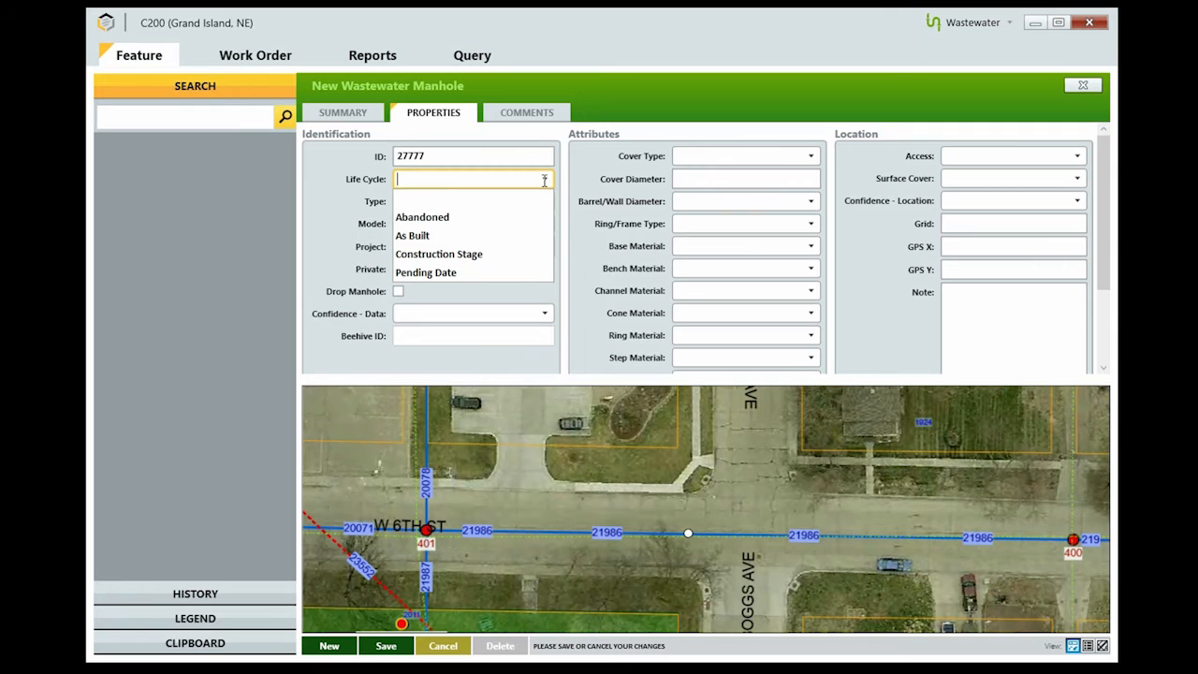
click(438, 254)
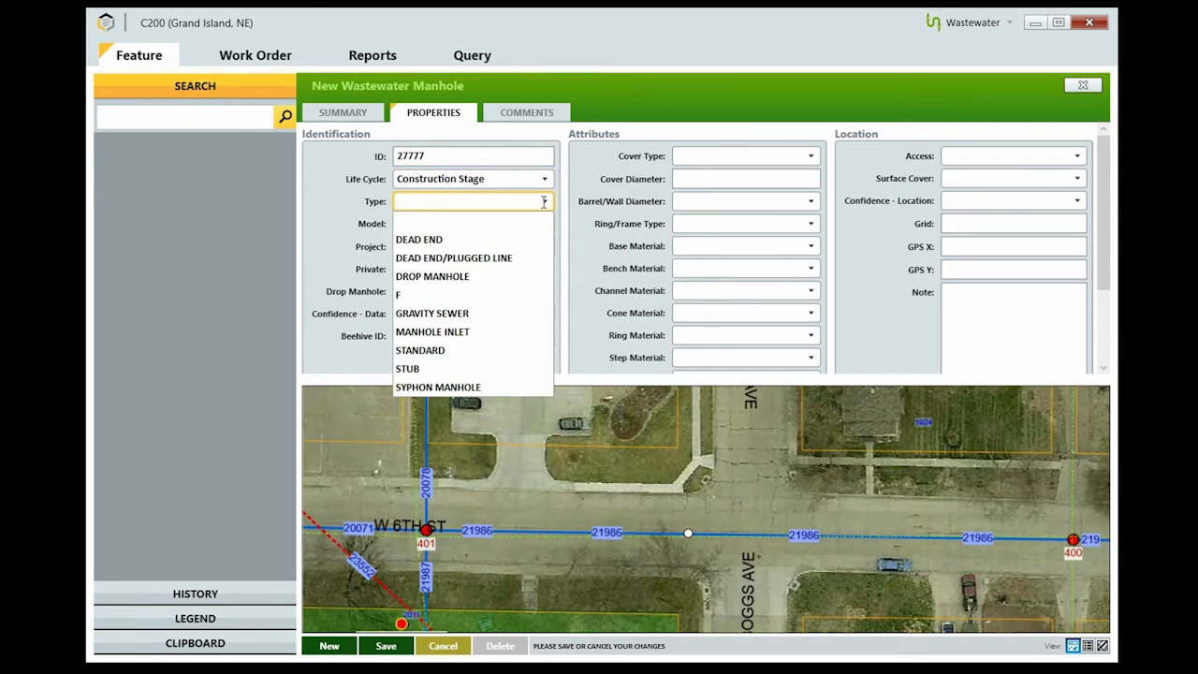
click(419, 350)
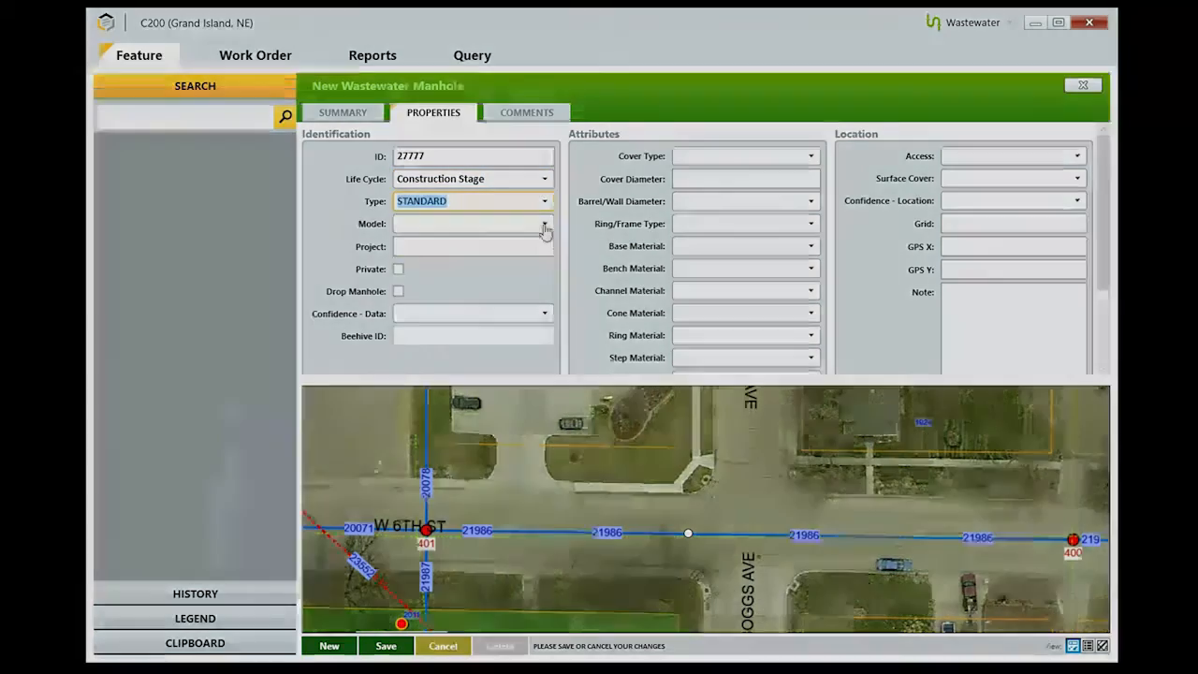
click(442, 646)
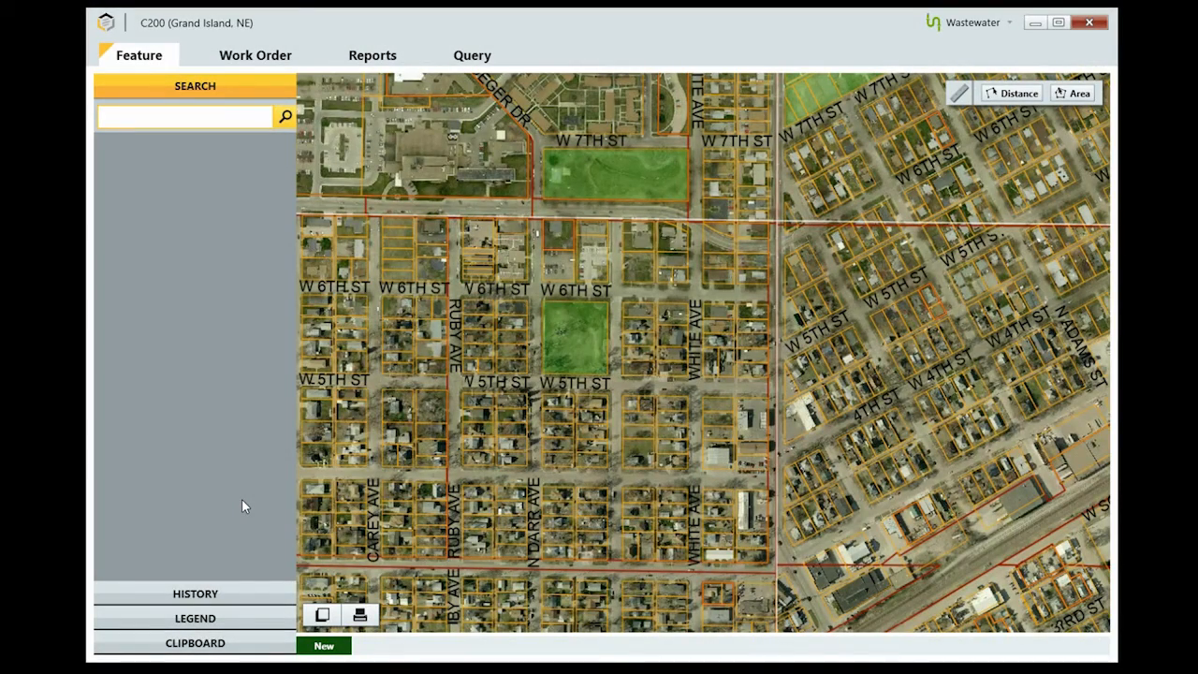
click(184, 116)
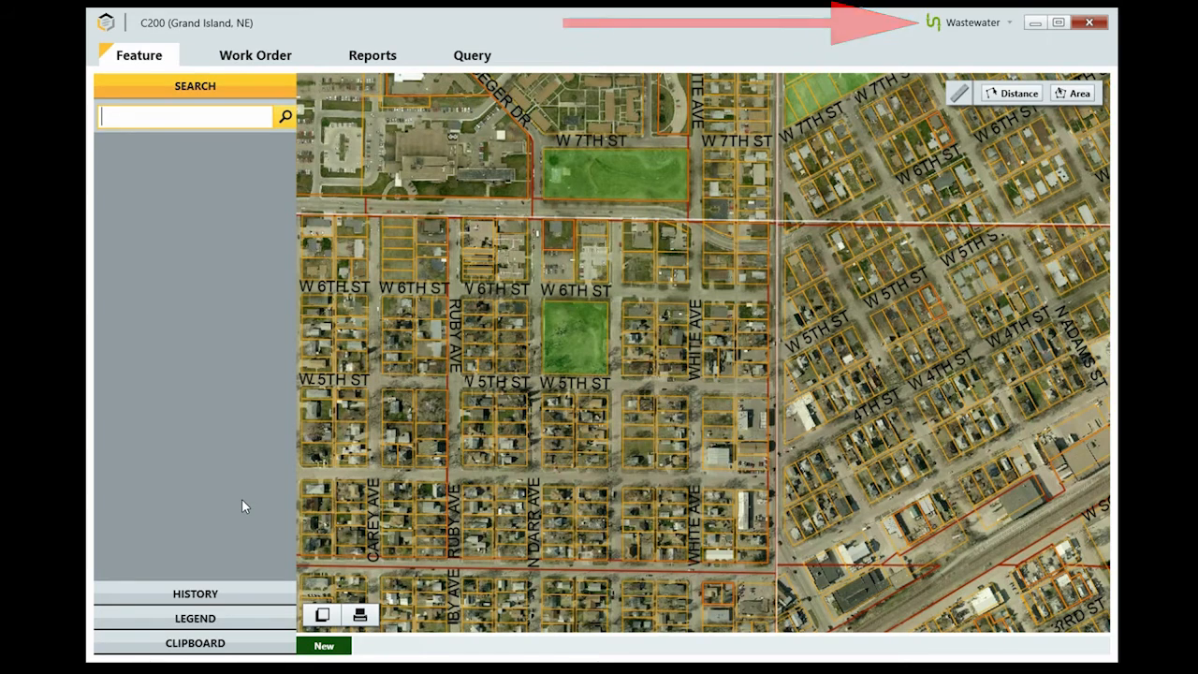
Start a new Wastewater Maintenance work order from the Feature tab
click(324, 645)
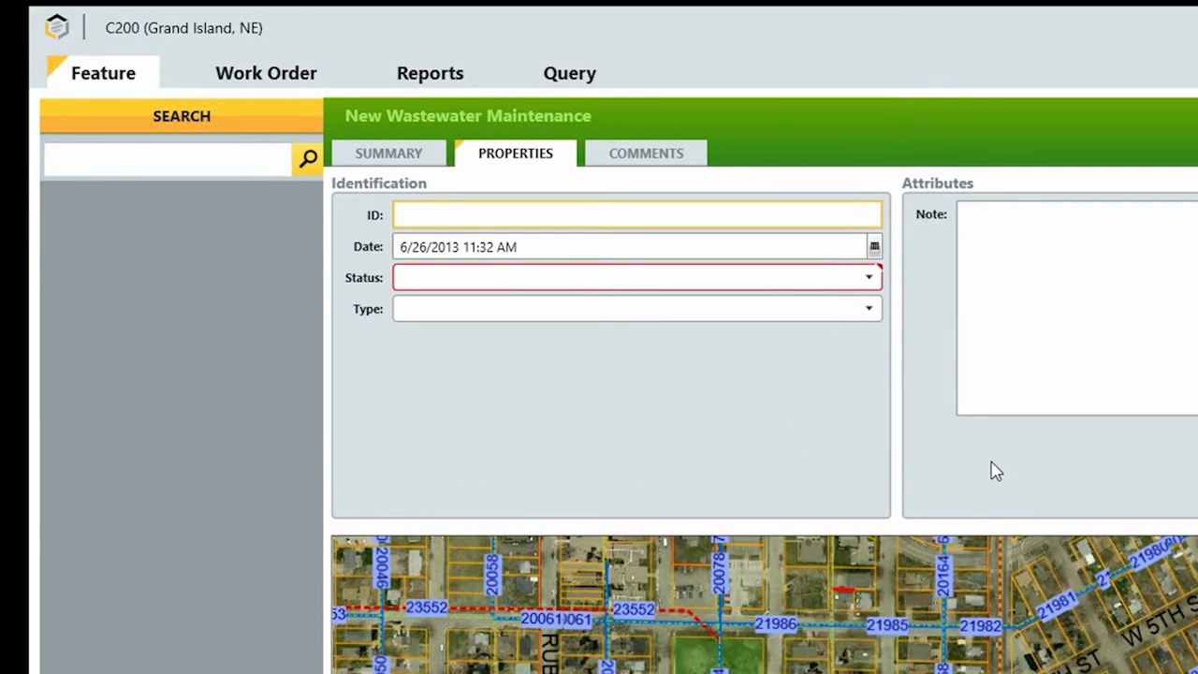
Save the work order as In Progress, Preventative Maintenance (Manhole), and show the work order list
click(636, 213)
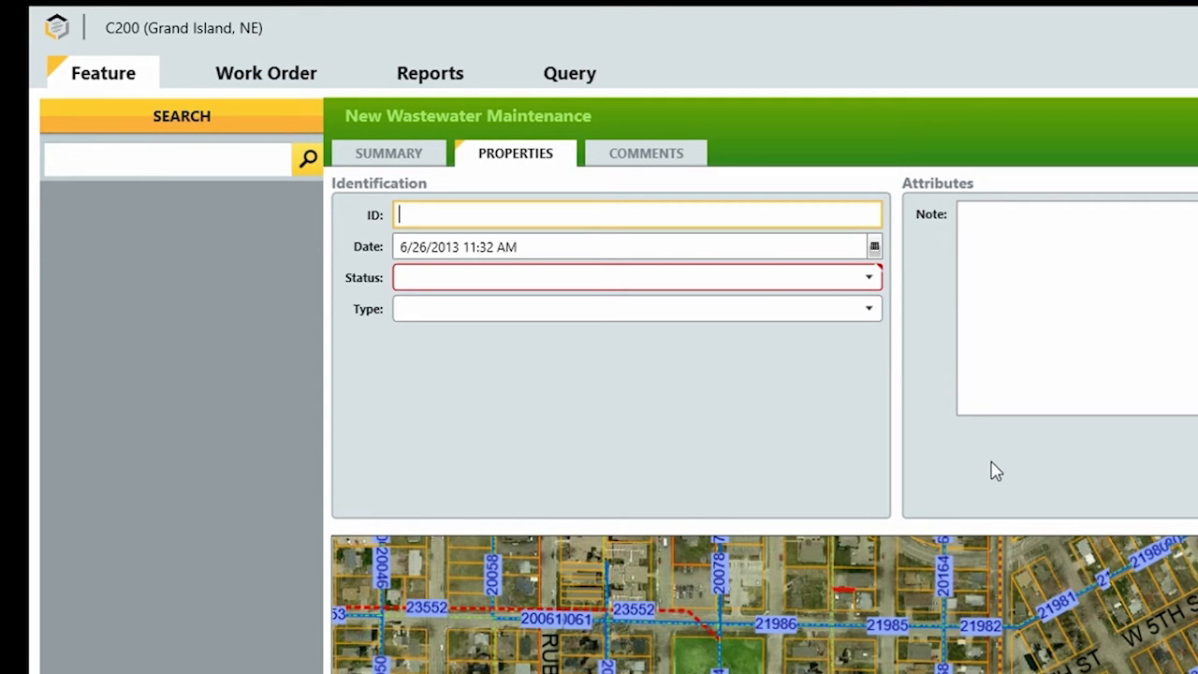
click(868, 277)
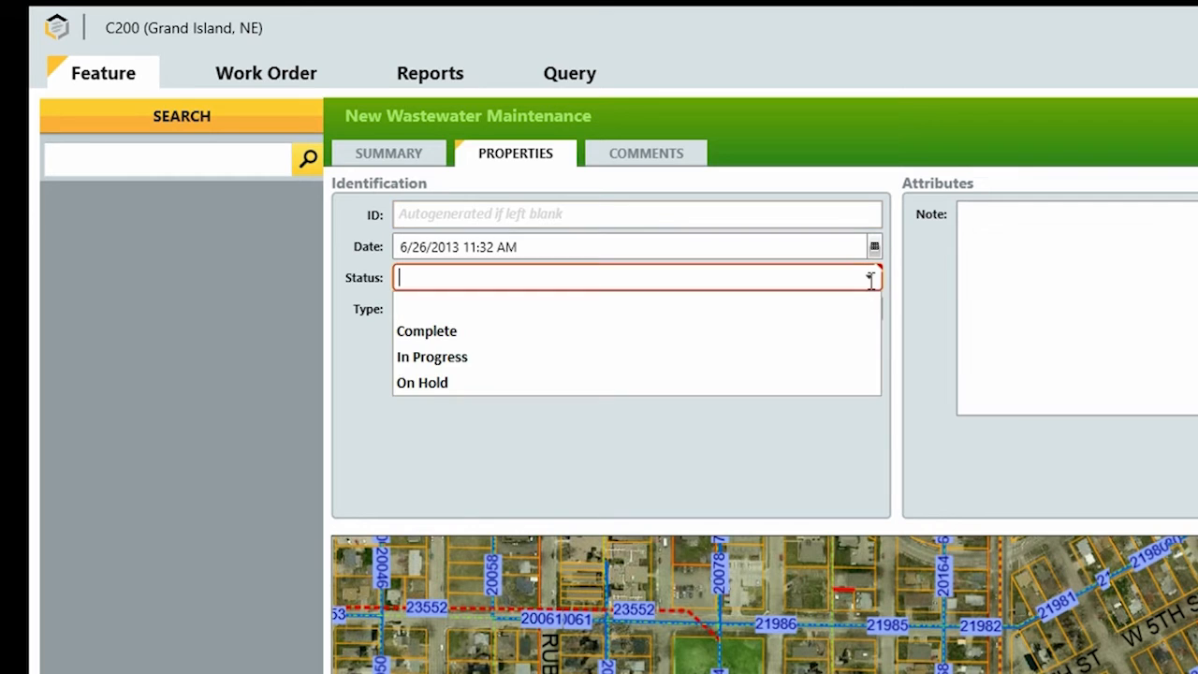
click(430, 356)
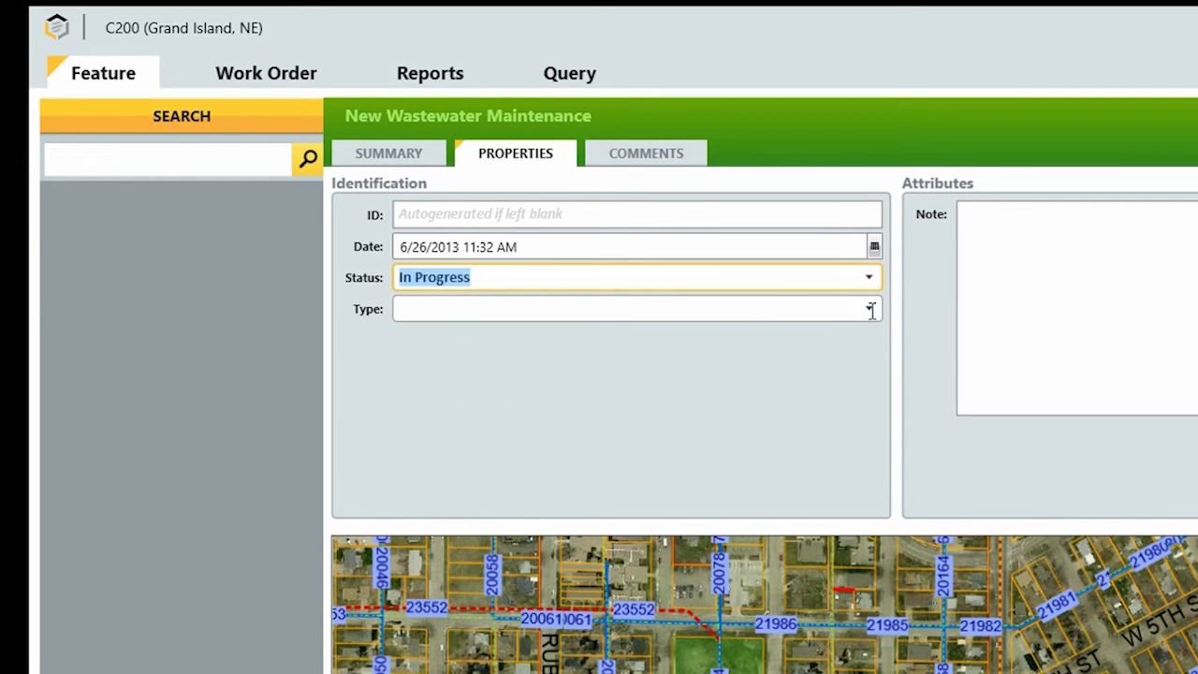
click(868, 307)
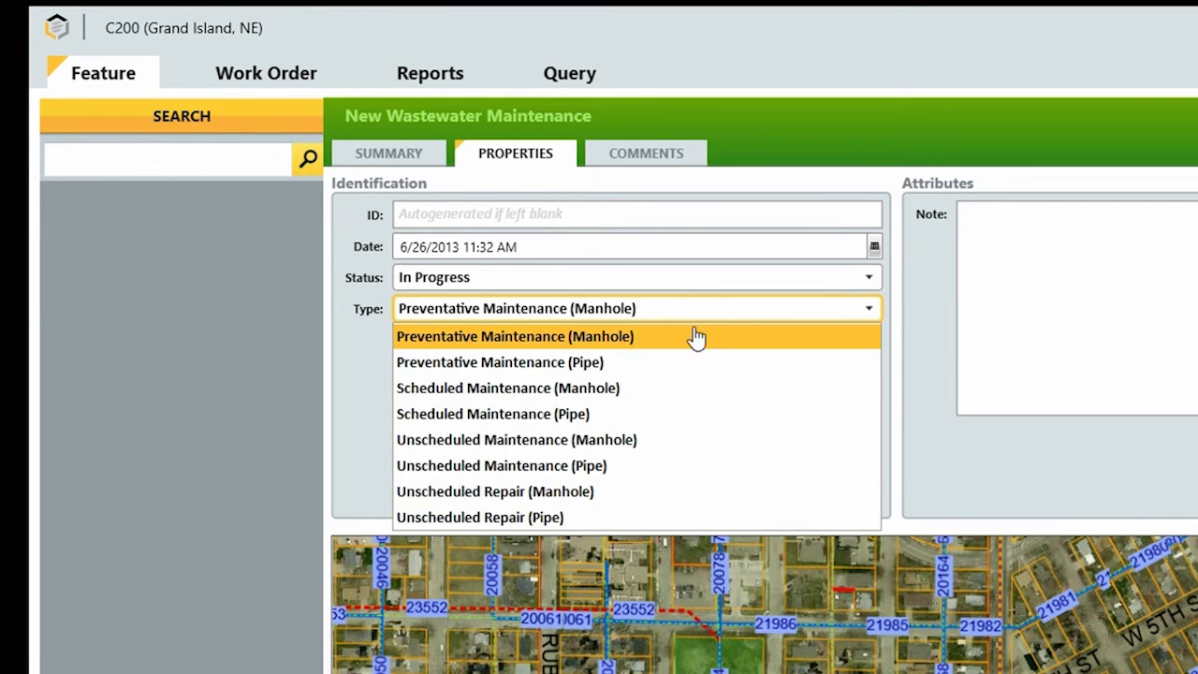
click(515, 337)
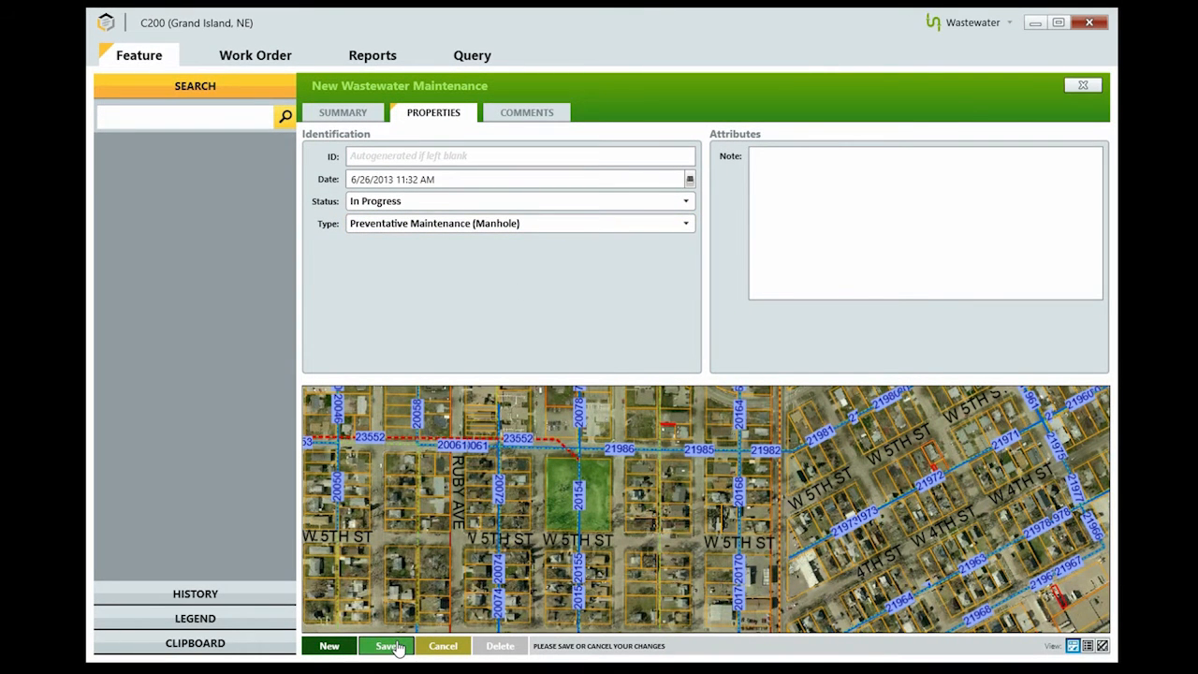
click(388, 646)
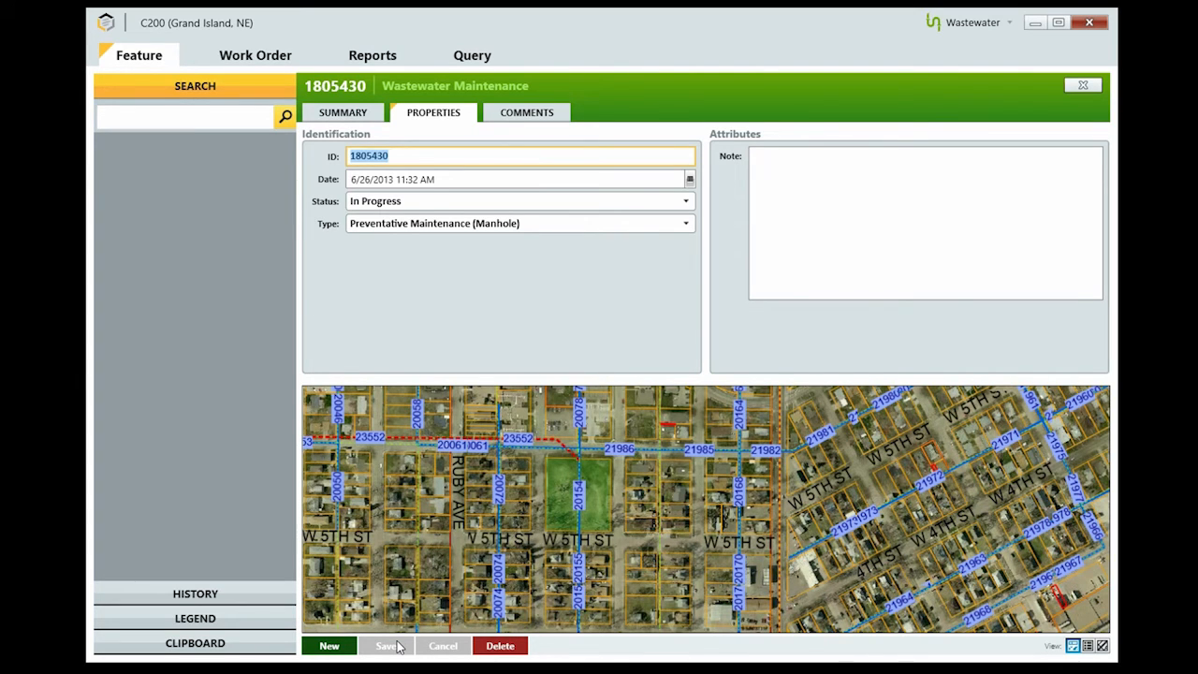
click(254, 55)
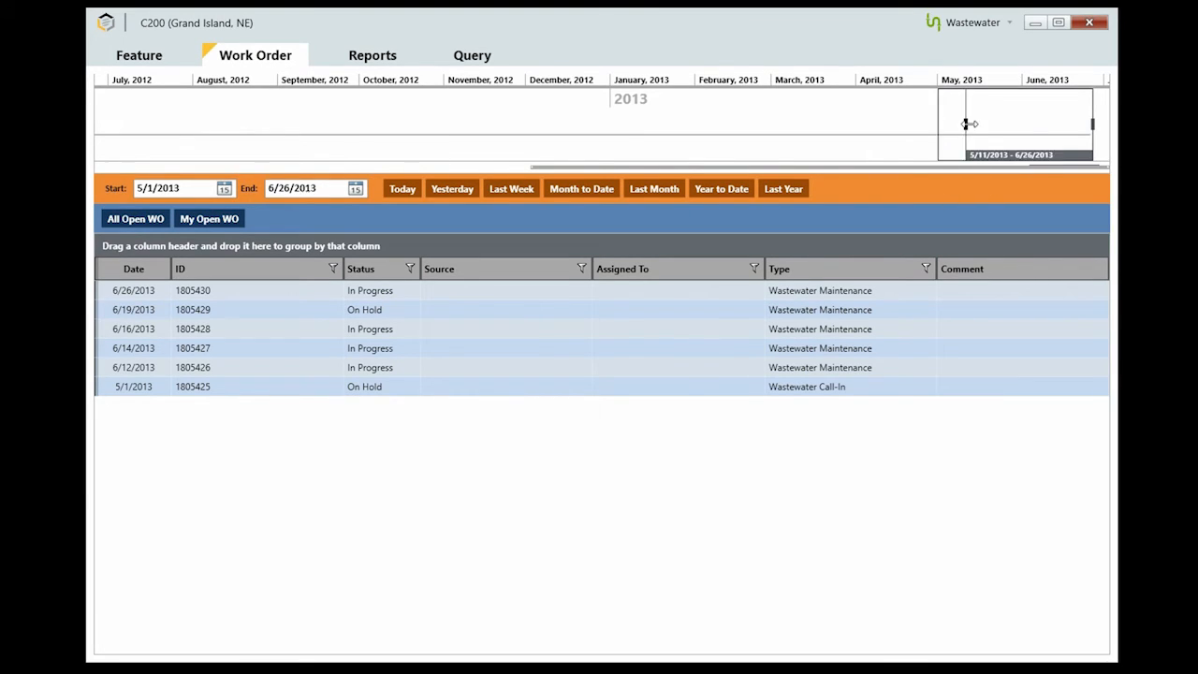
Set the work order list date range to 5/1/2013 through 6/26/2013
drag(950, 124, 1022, 124)
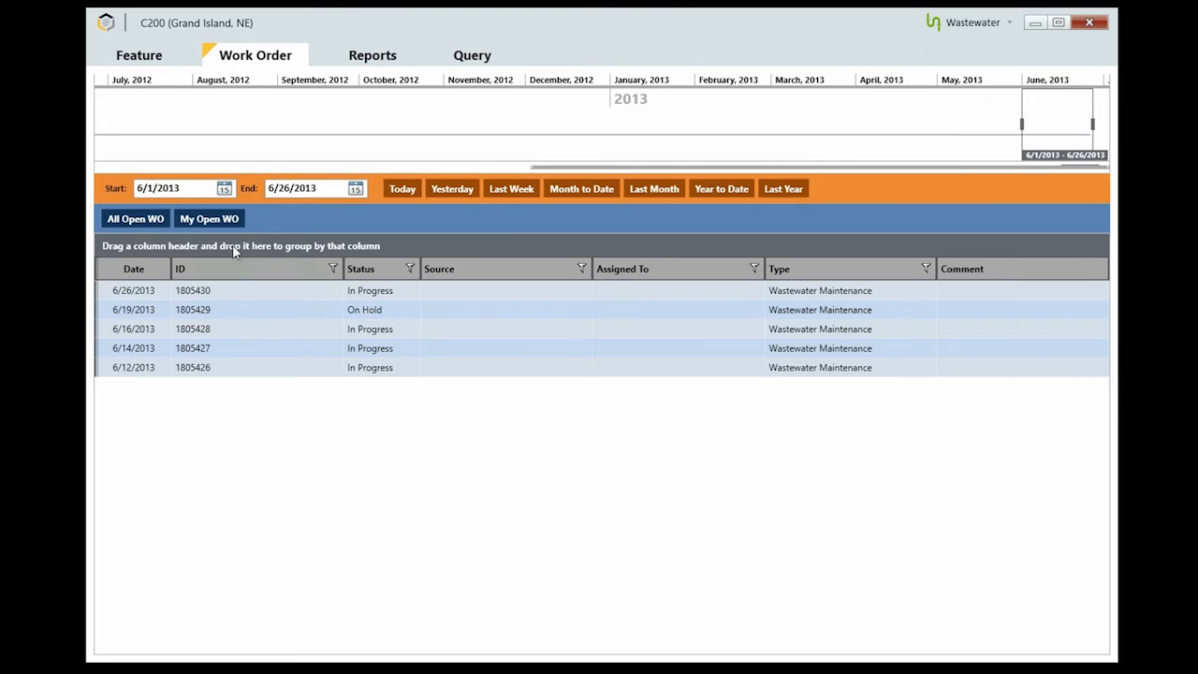
click(225, 187)
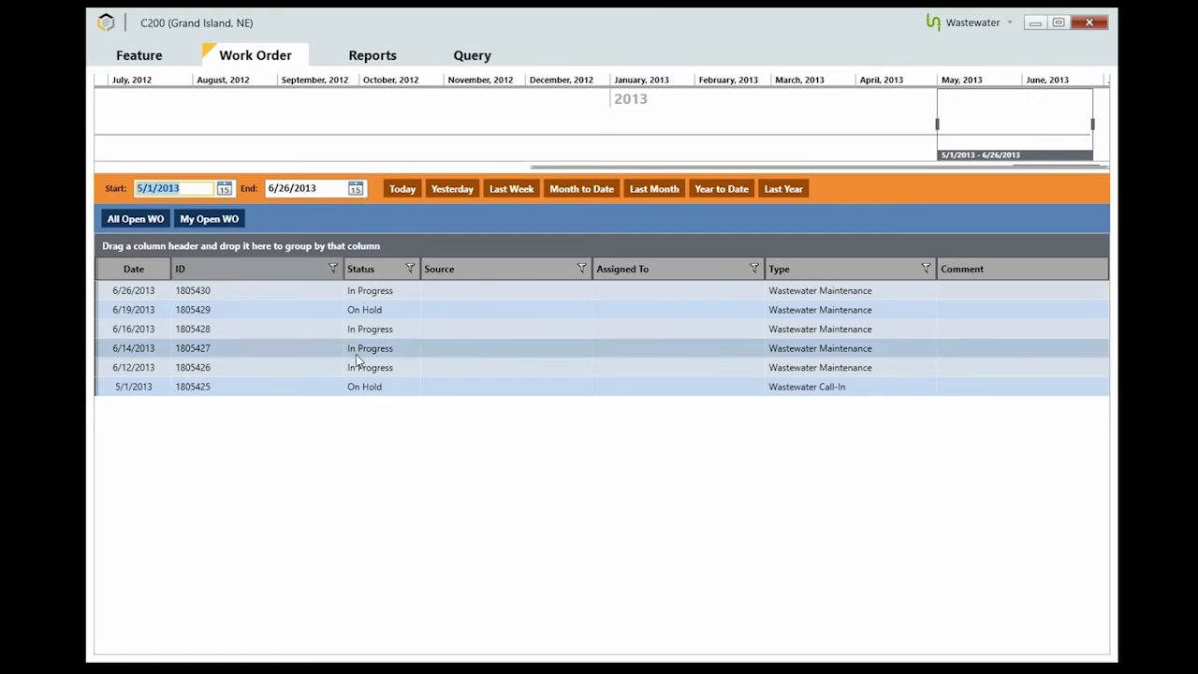
Filter work orders to Wastewater Call-In, clear the filter, and return to the feature map
click(408, 270)
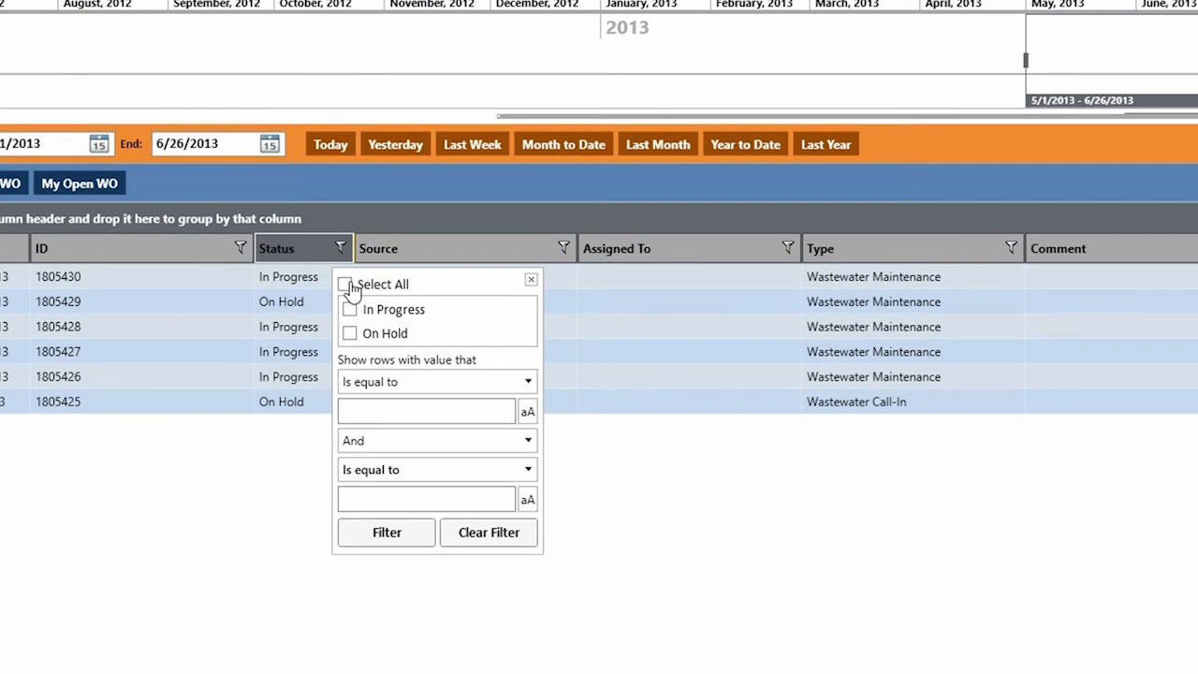
click(348, 334)
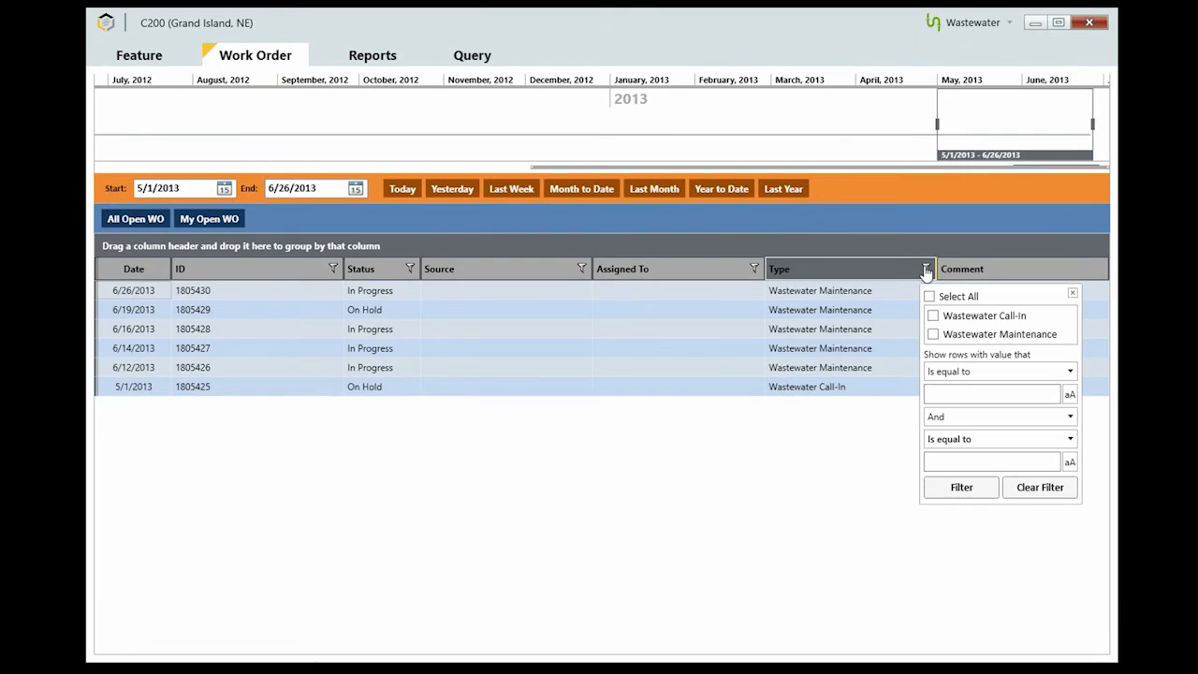
click(932, 314)
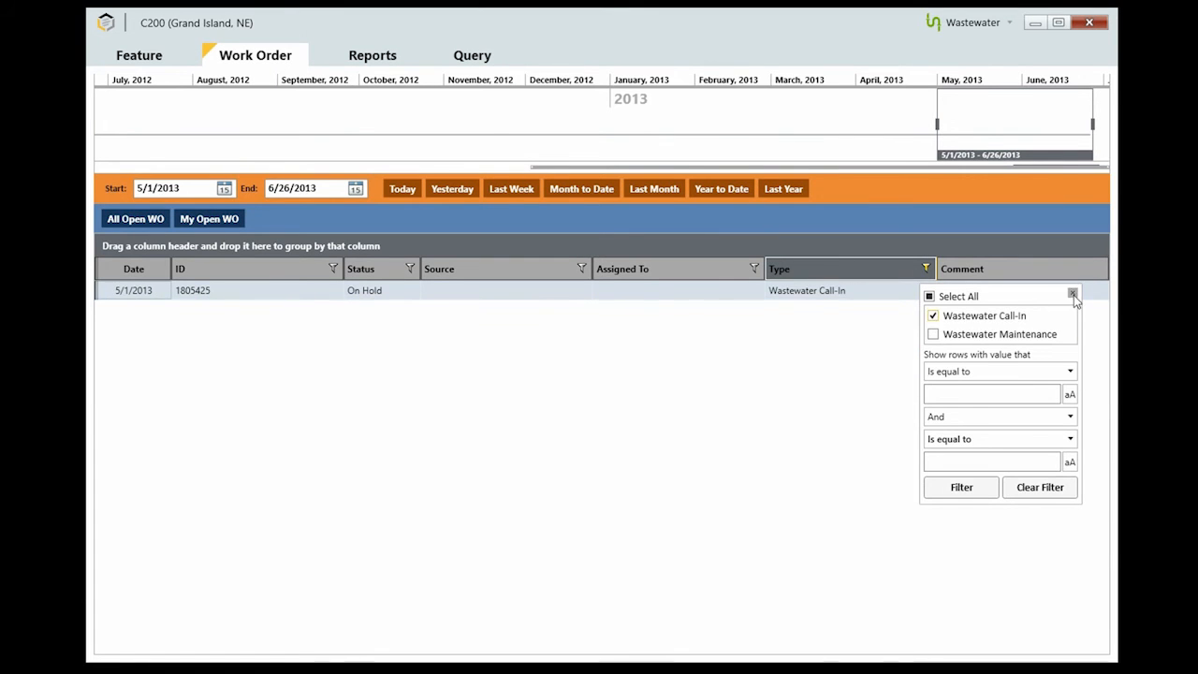
click(932, 314)
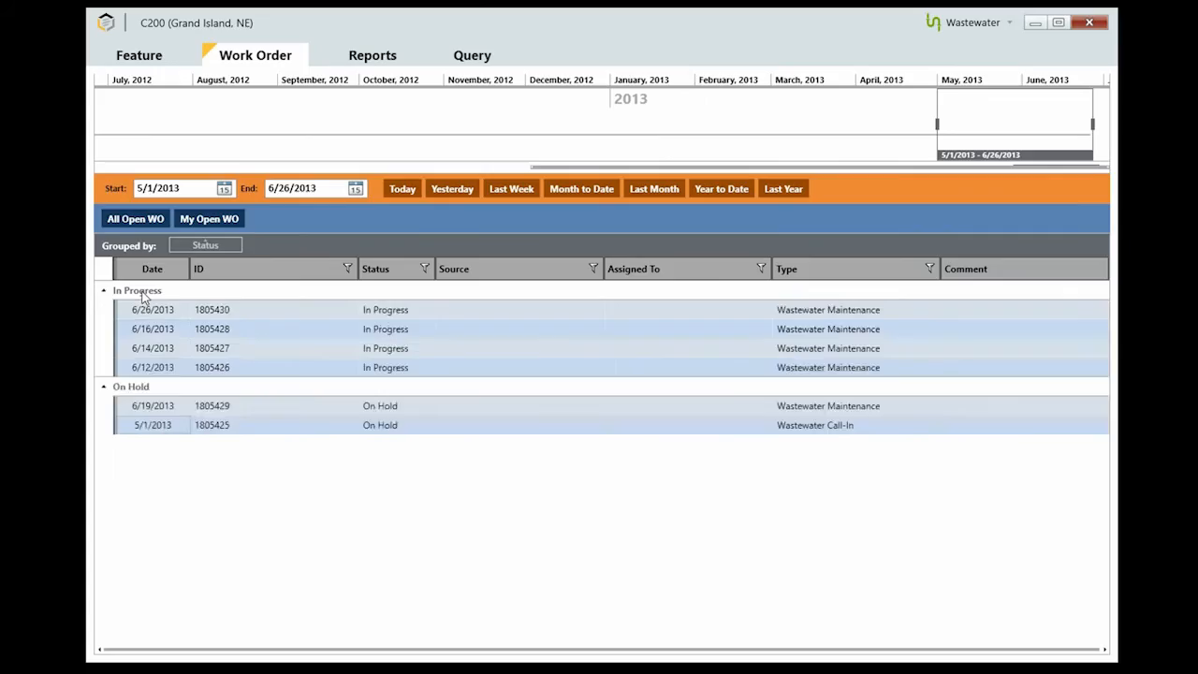
click(139, 54)
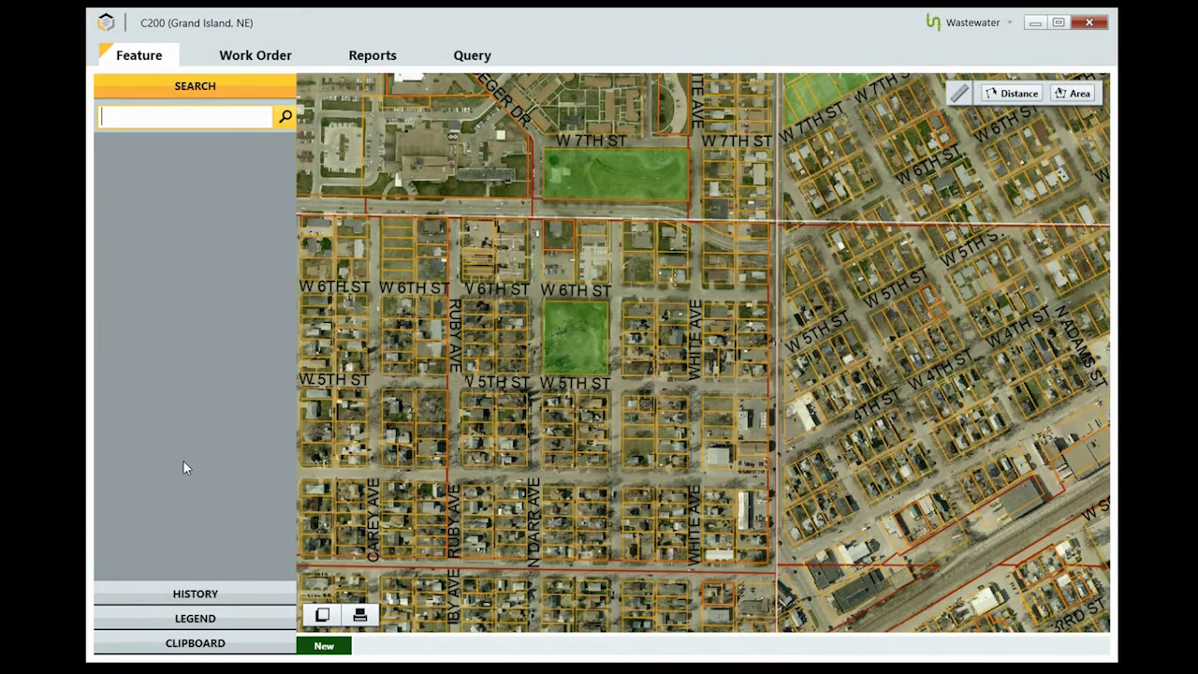
Run the Wastewater Activity By Date Range report from 5/1/2013 to 6/26/2013 and review its 620 activities
click(372, 54)
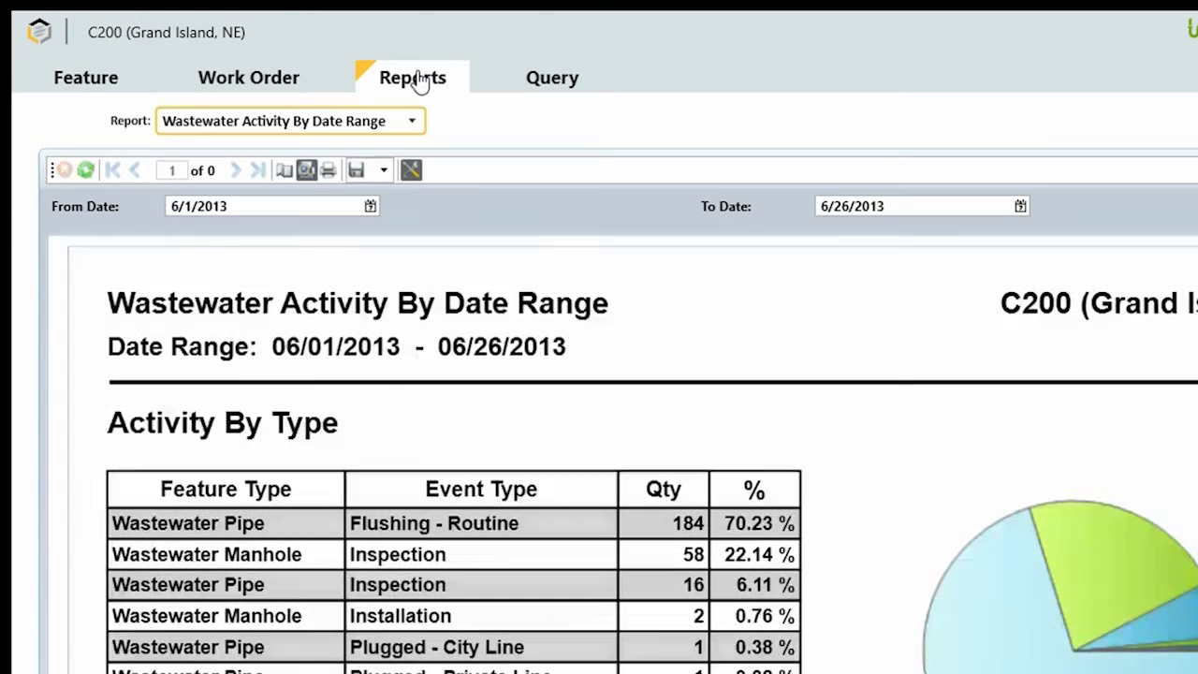
click(86, 169)
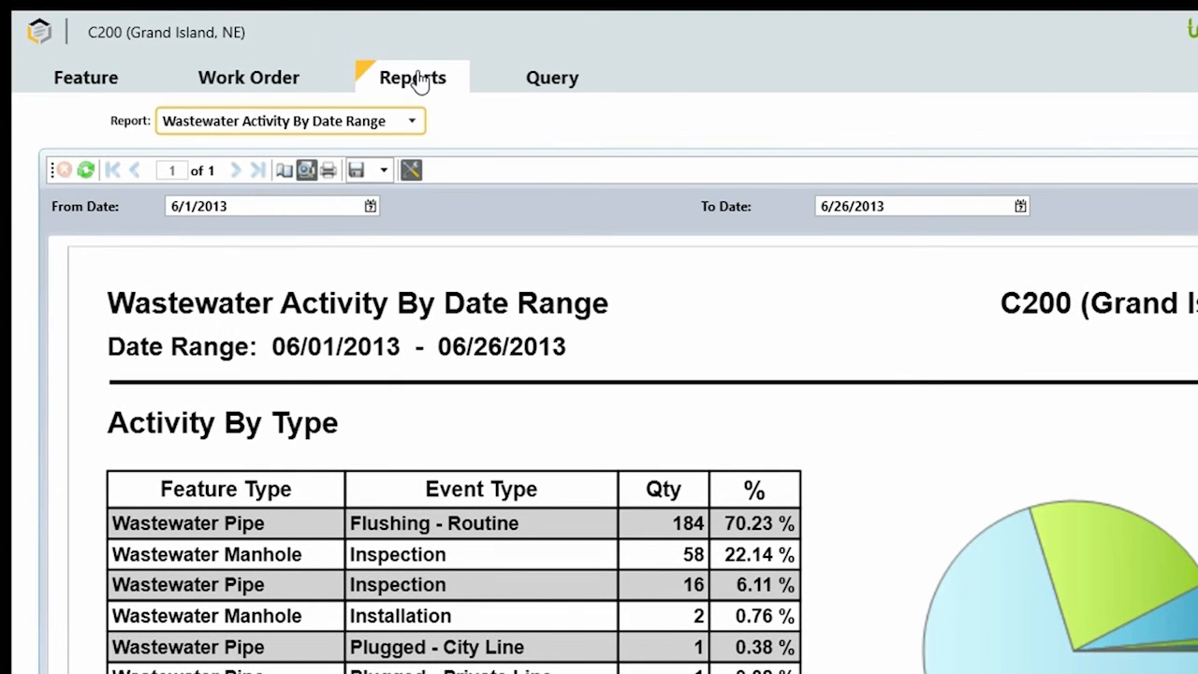
click(370, 206)
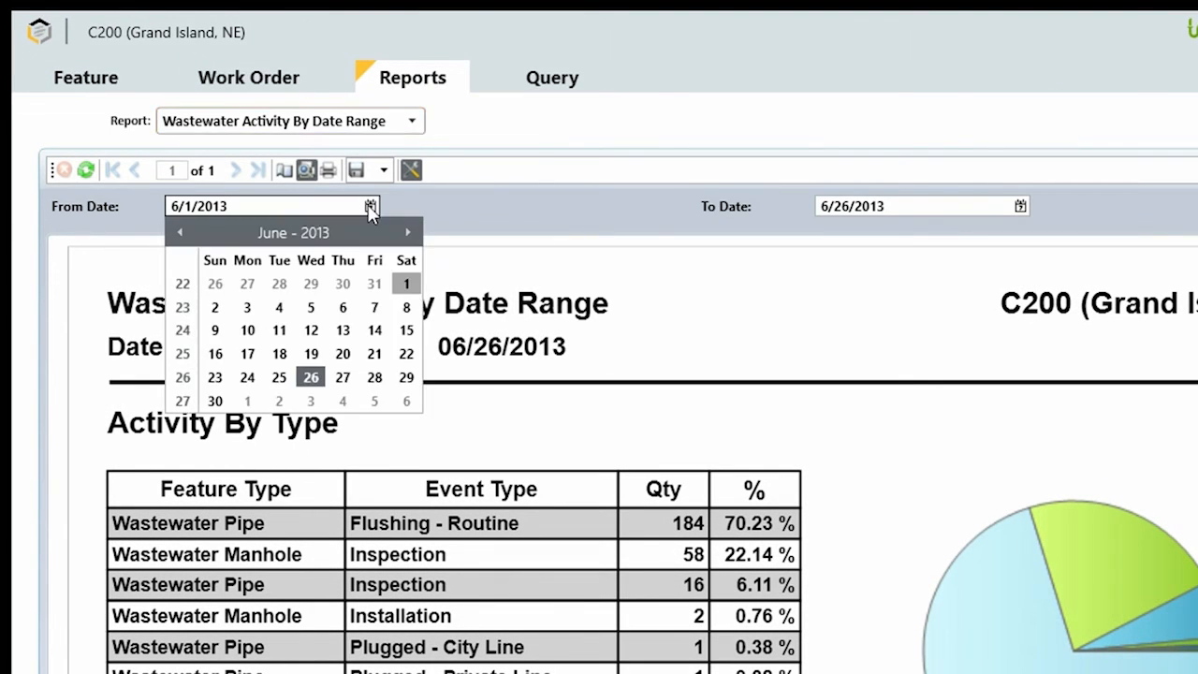
click(180, 232)
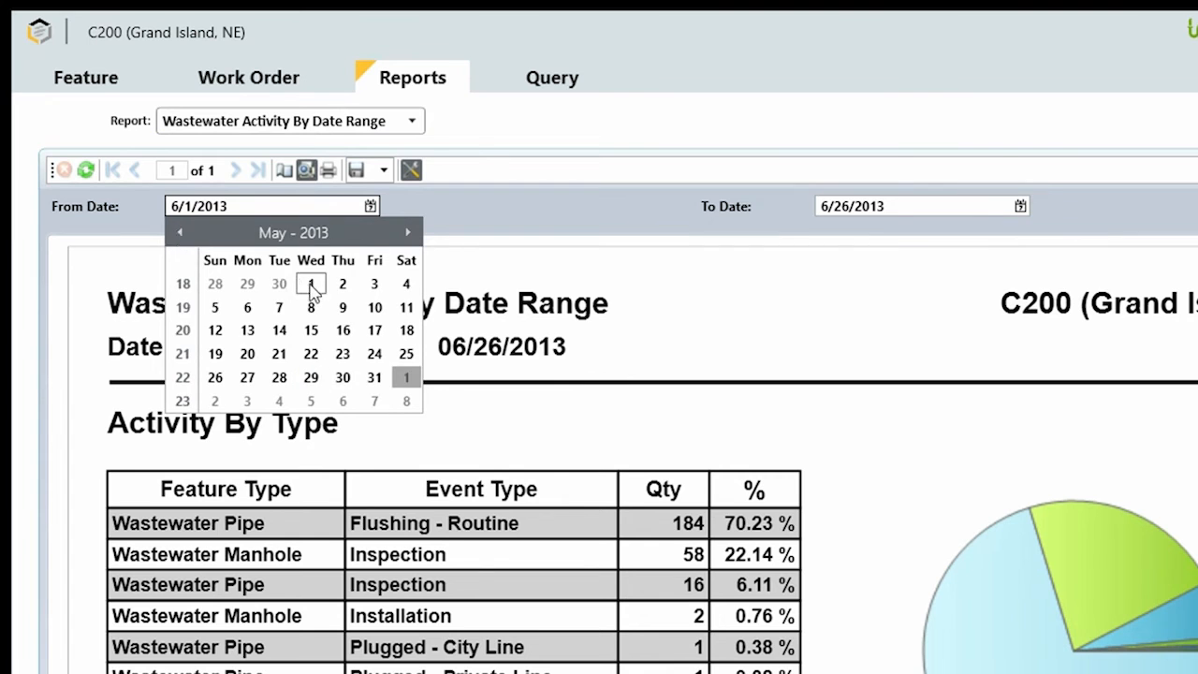
click(1065, 152)
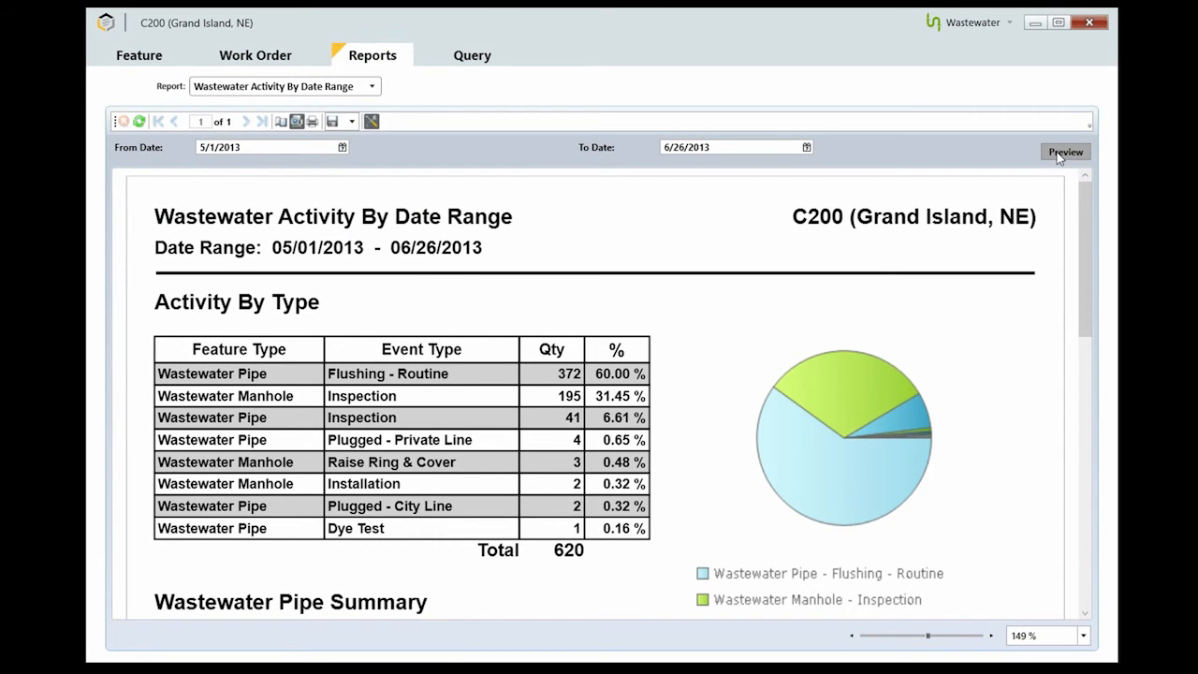
scroll(down, 3)
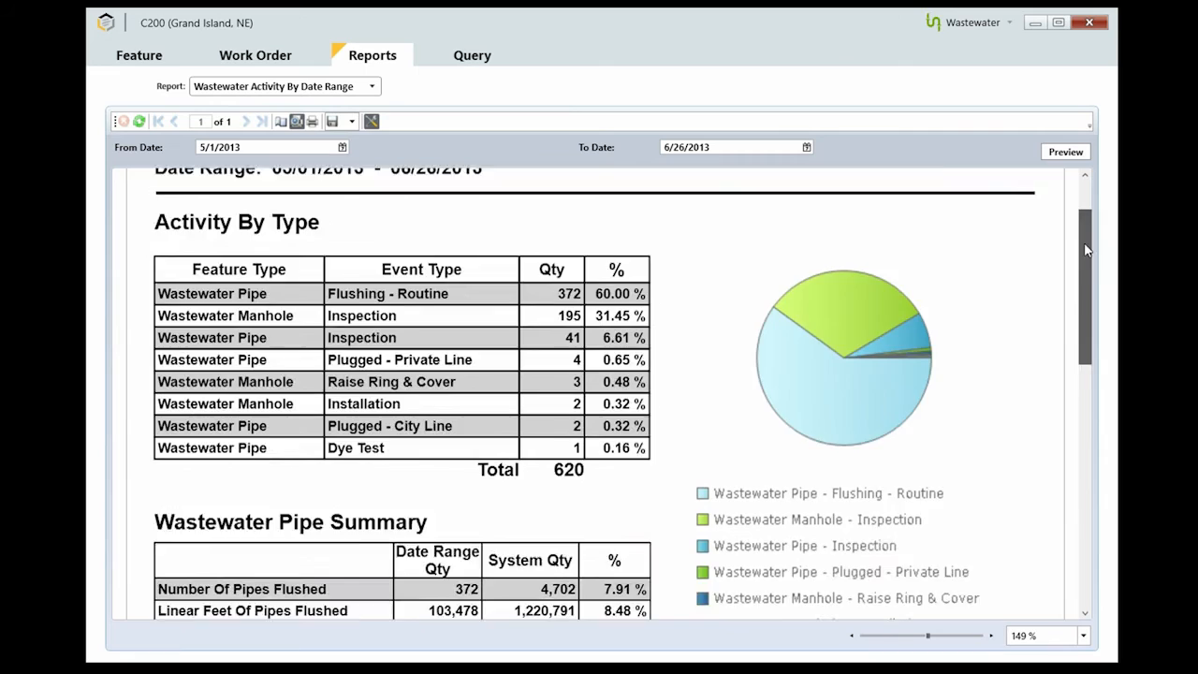
scroll(down, 3)
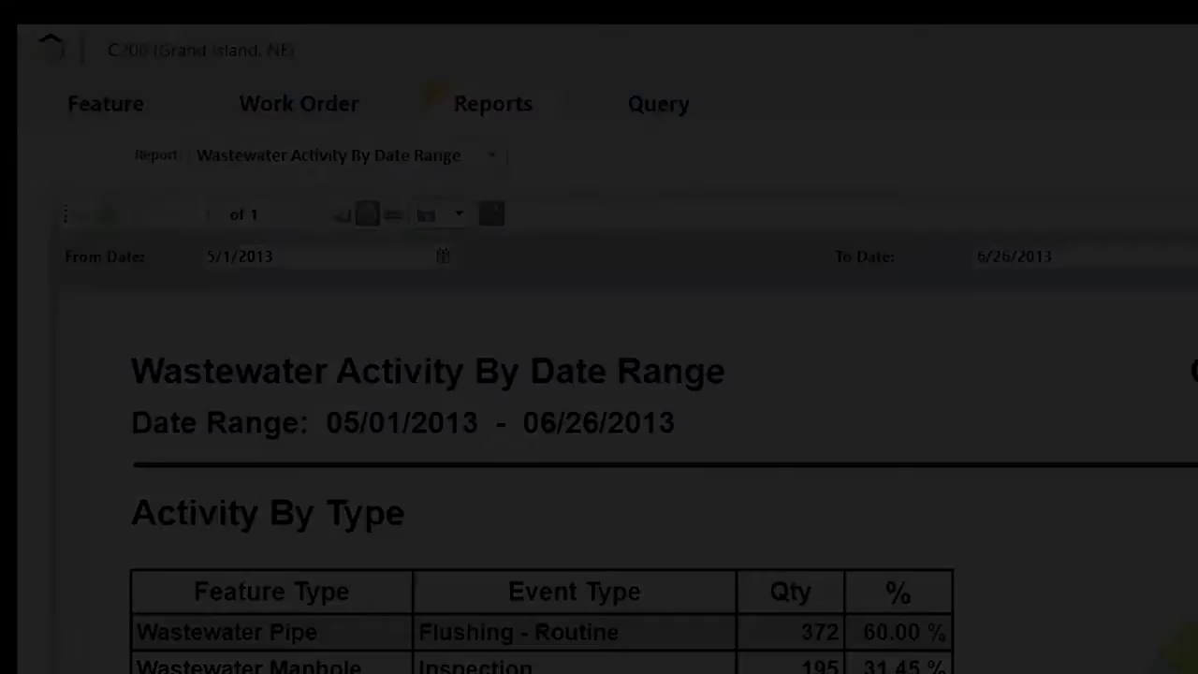
Show the All Events query grid for Wastewater from the Feature area
click(138, 54)
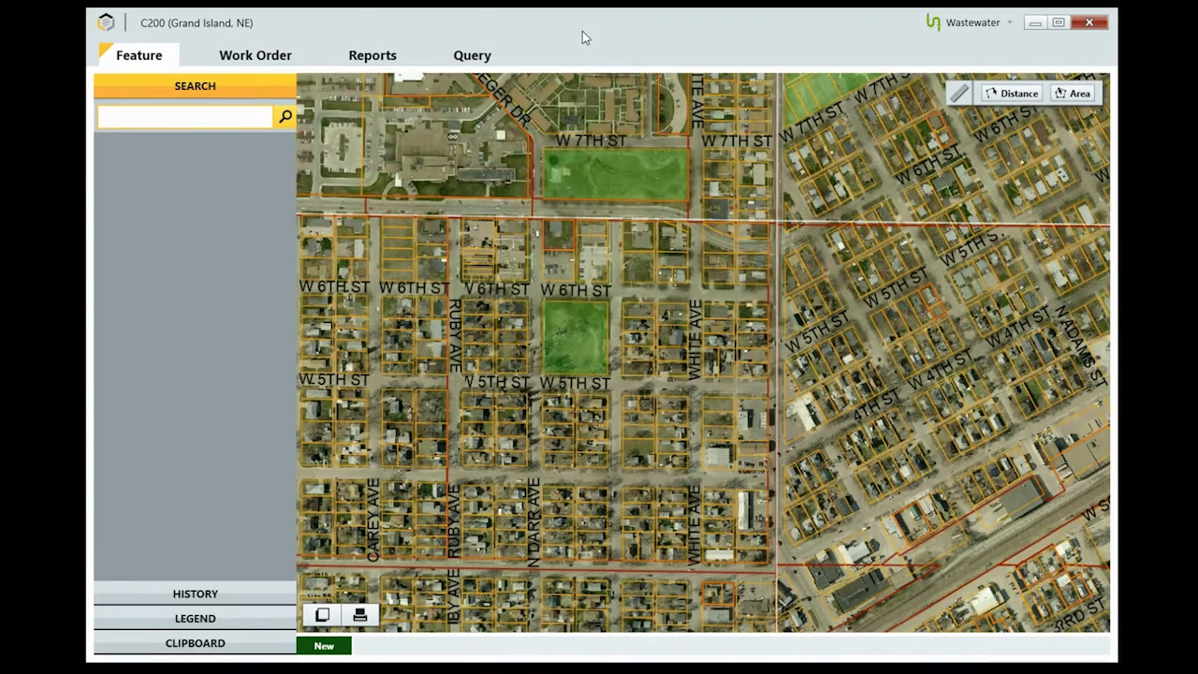
click(183, 116)
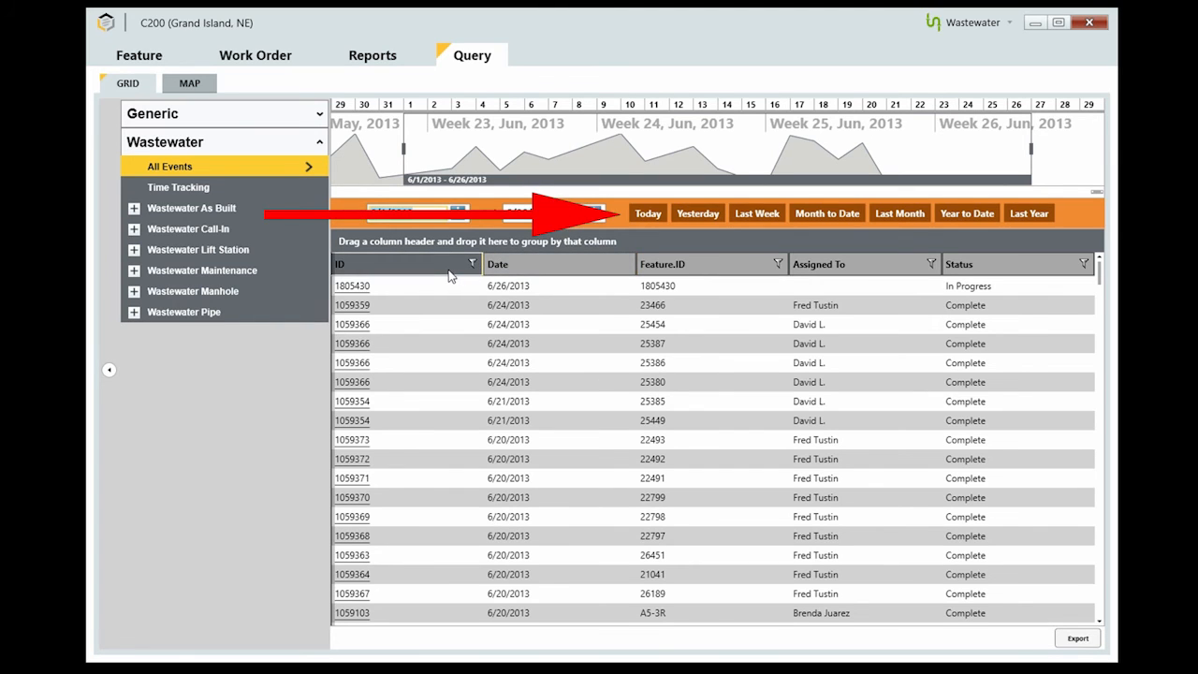
Try Feature.ID filters 1805421 and 1805422, clear them, then group events by Assigned To
click(779, 263)
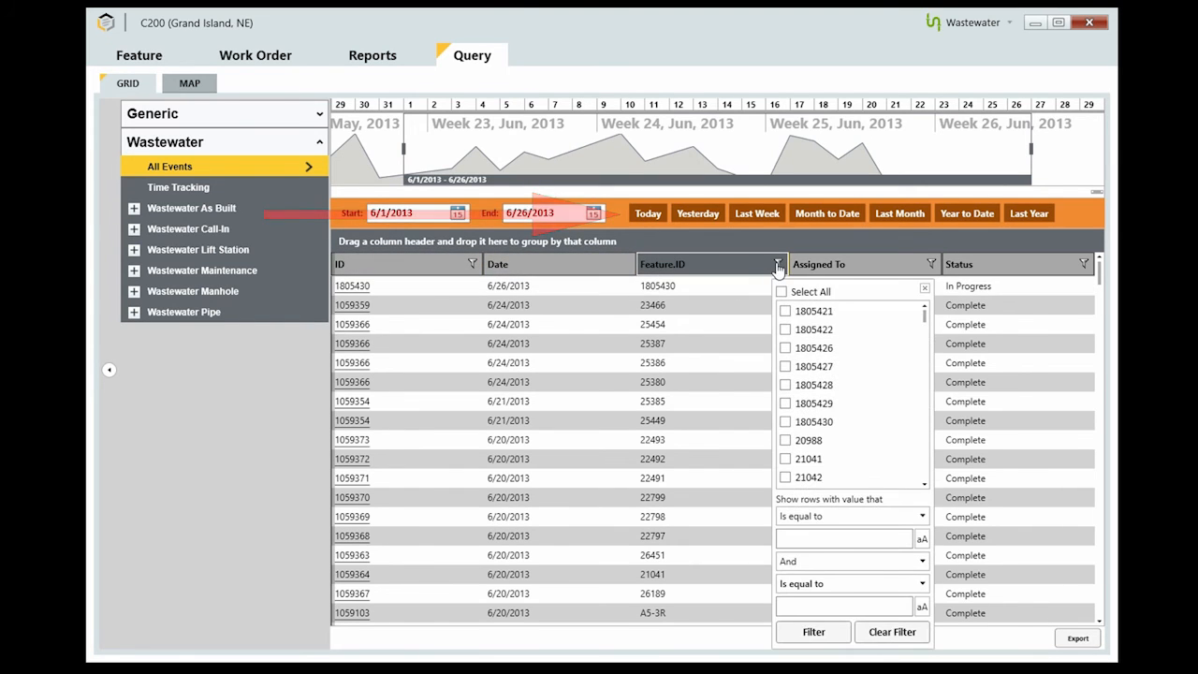
click(784, 311)
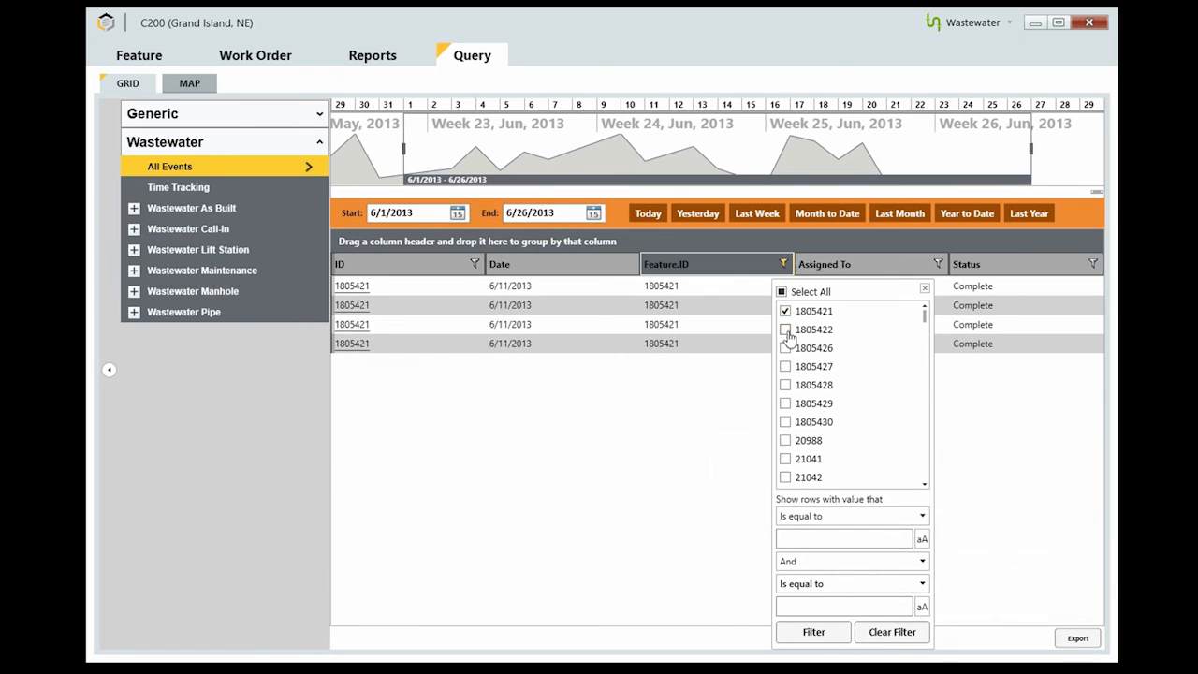
click(784, 346)
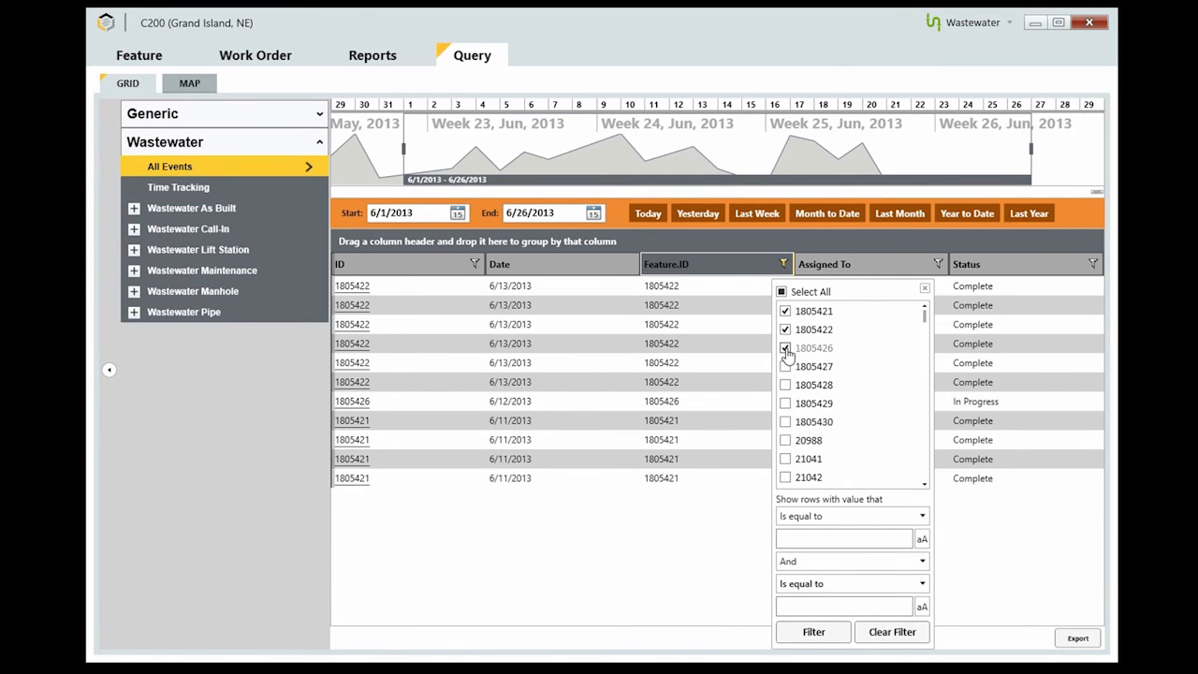
click(786, 346)
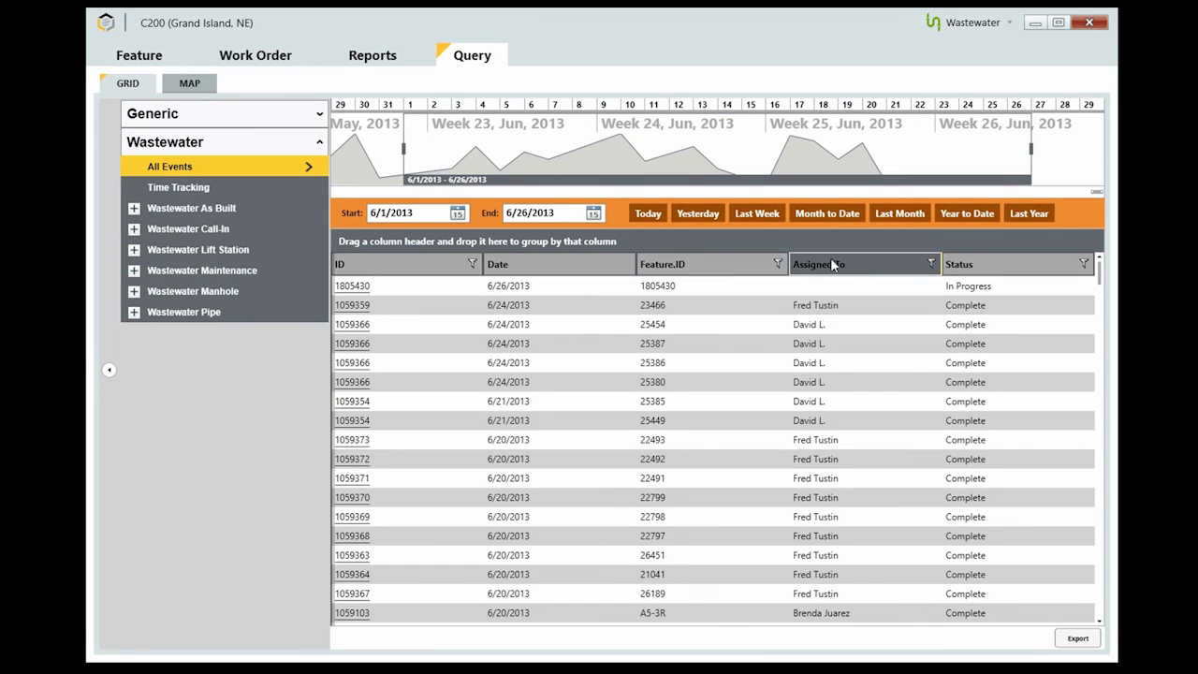
drag(819, 264, 445, 240)
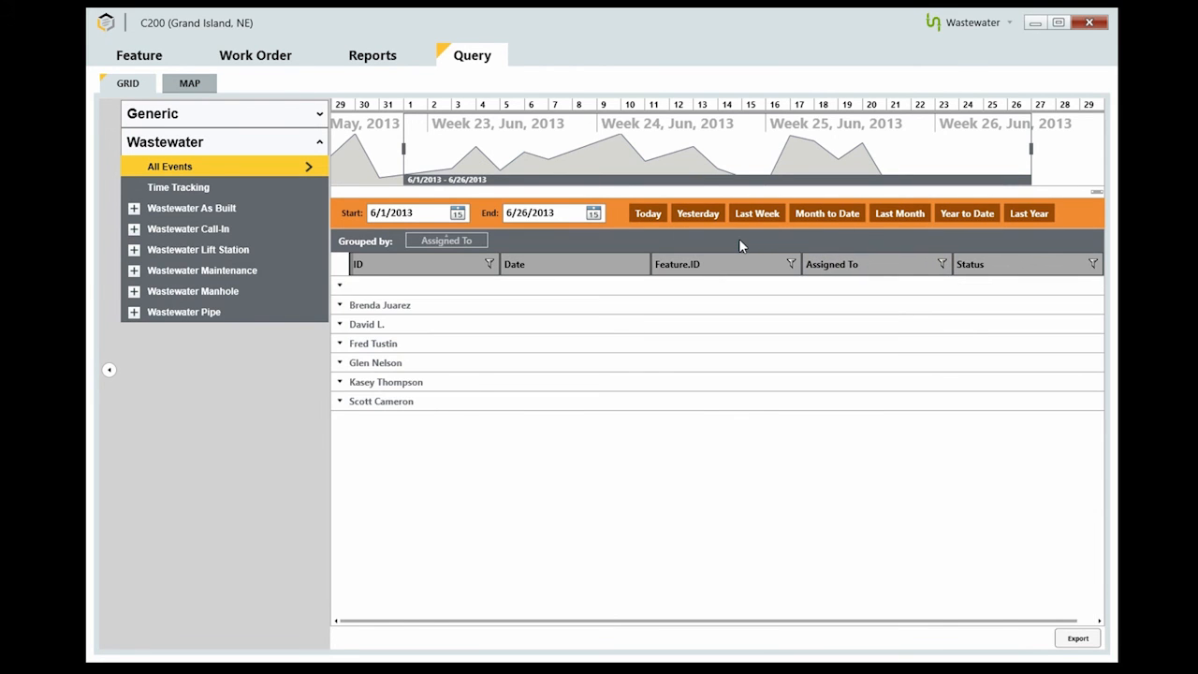